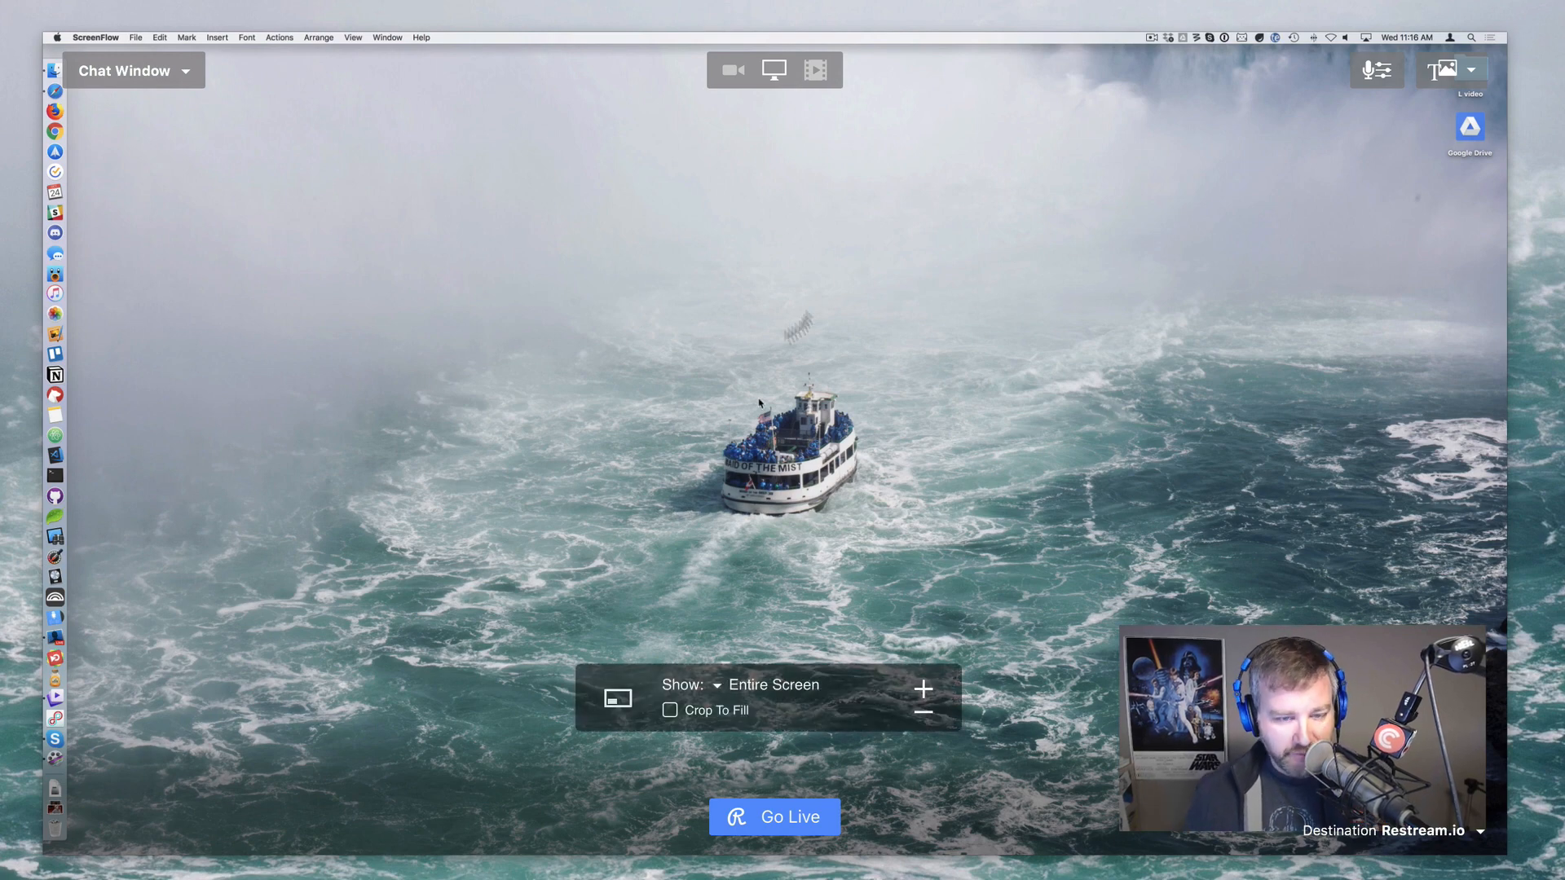
Switch to Ecamm Live via the app switcher so its scenes list and preview are in front
key(Cmd+Tab)
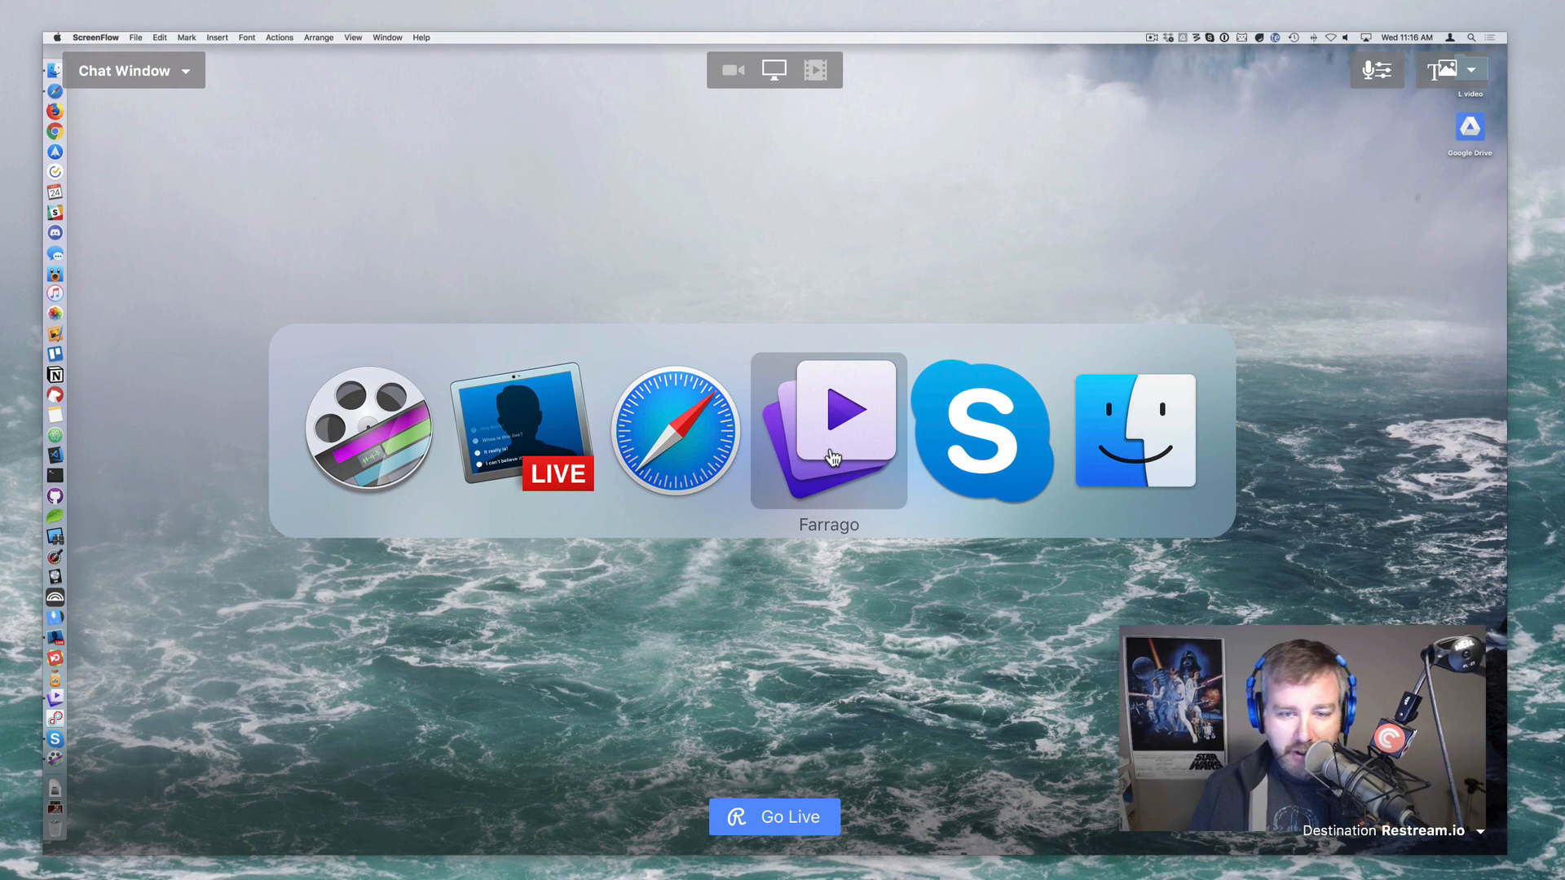
click(831, 430)
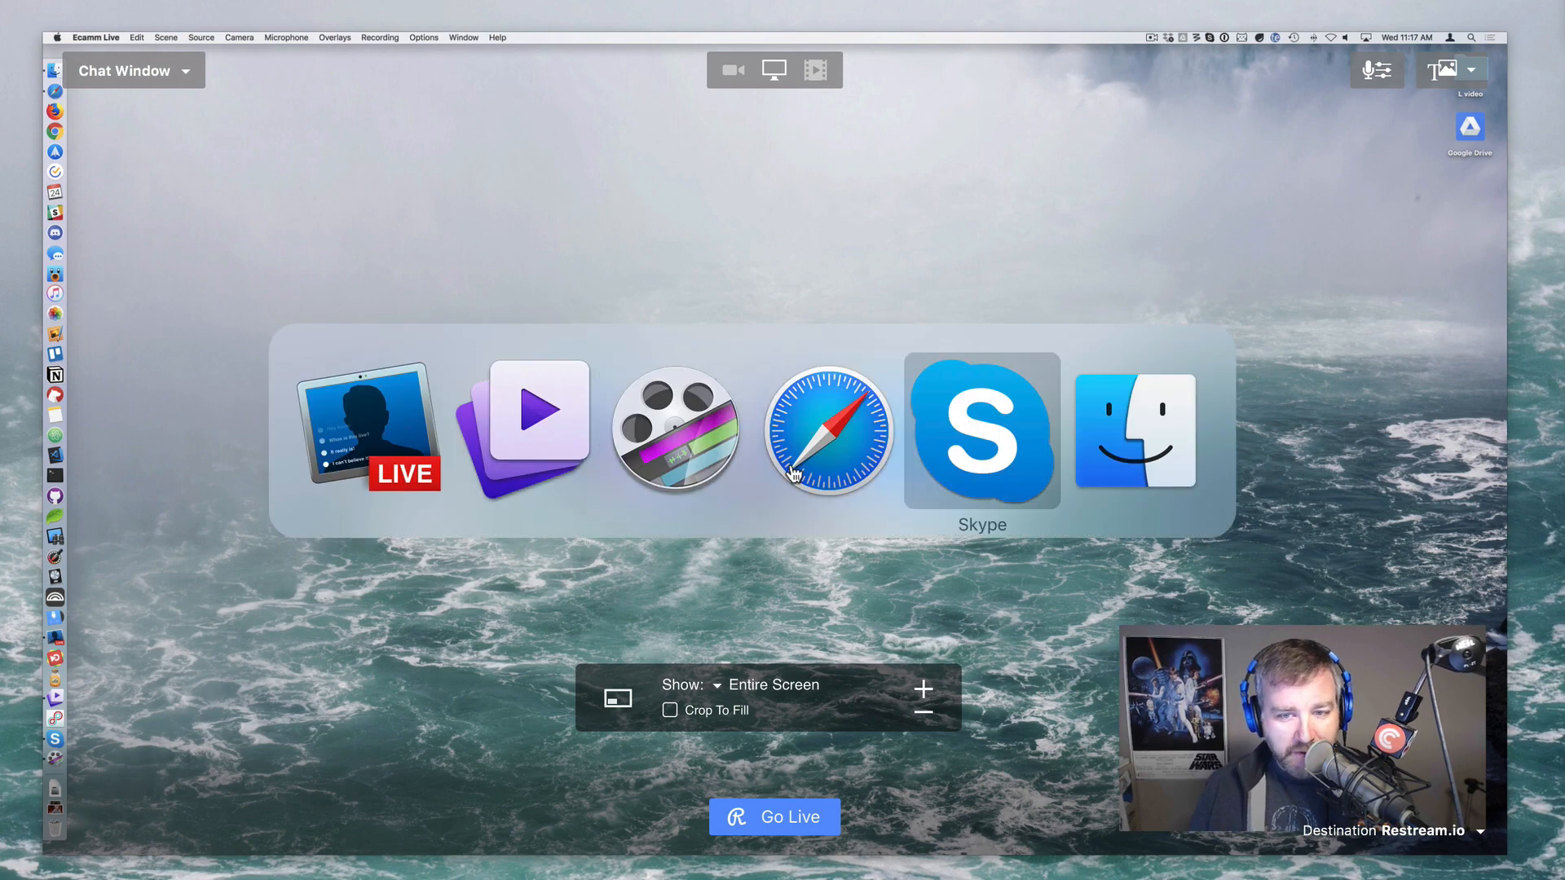
click(981, 430)
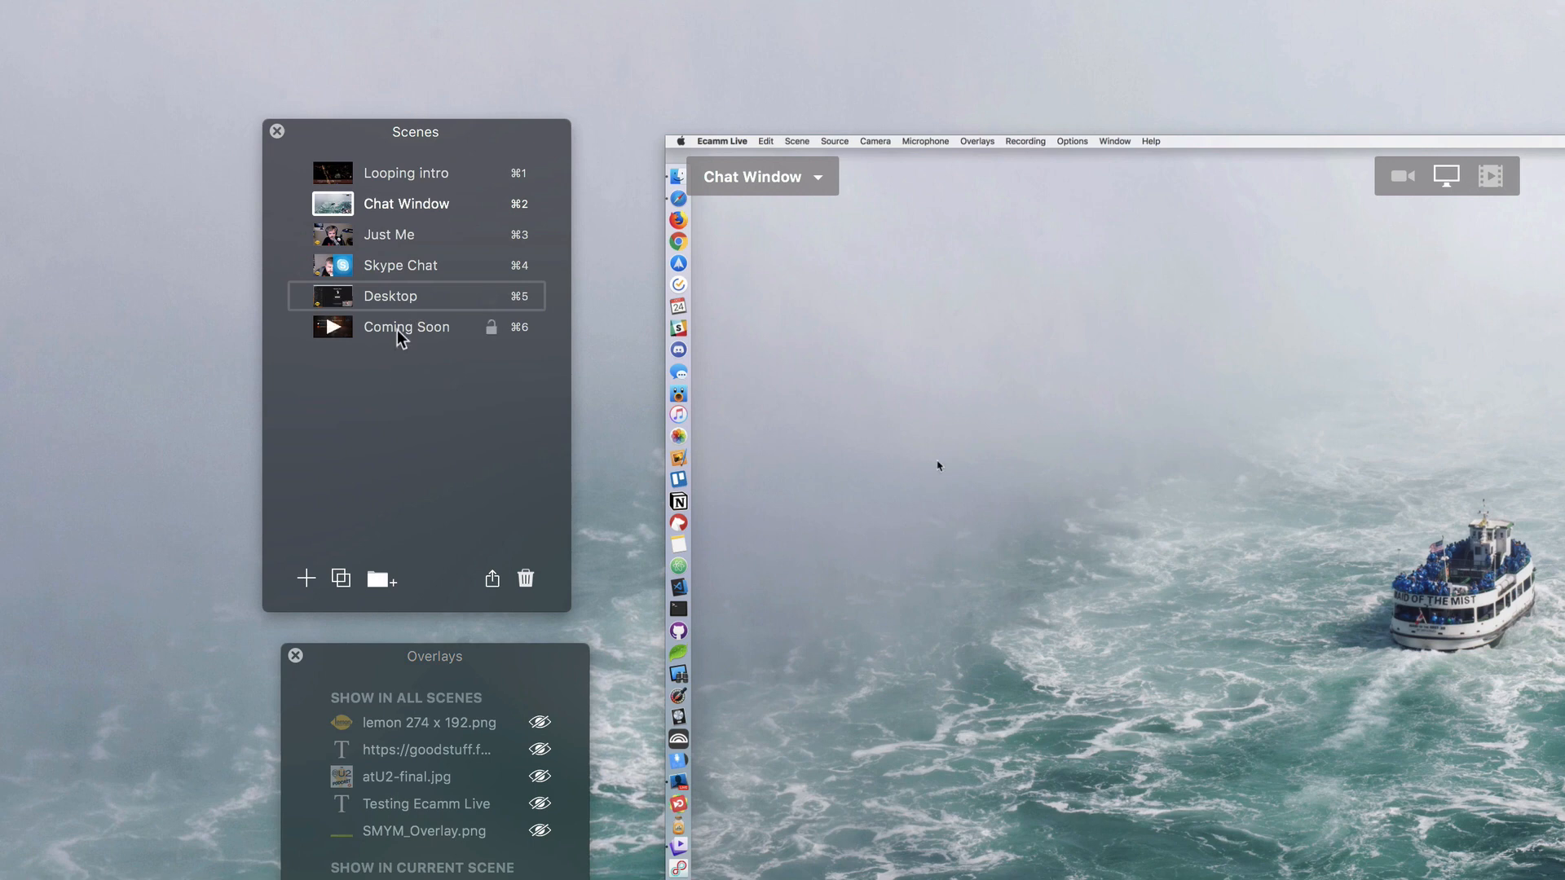
Go through Coming Soon to the Just Me scene and check HD Pro Webcam C920 is the camera
click(406, 326)
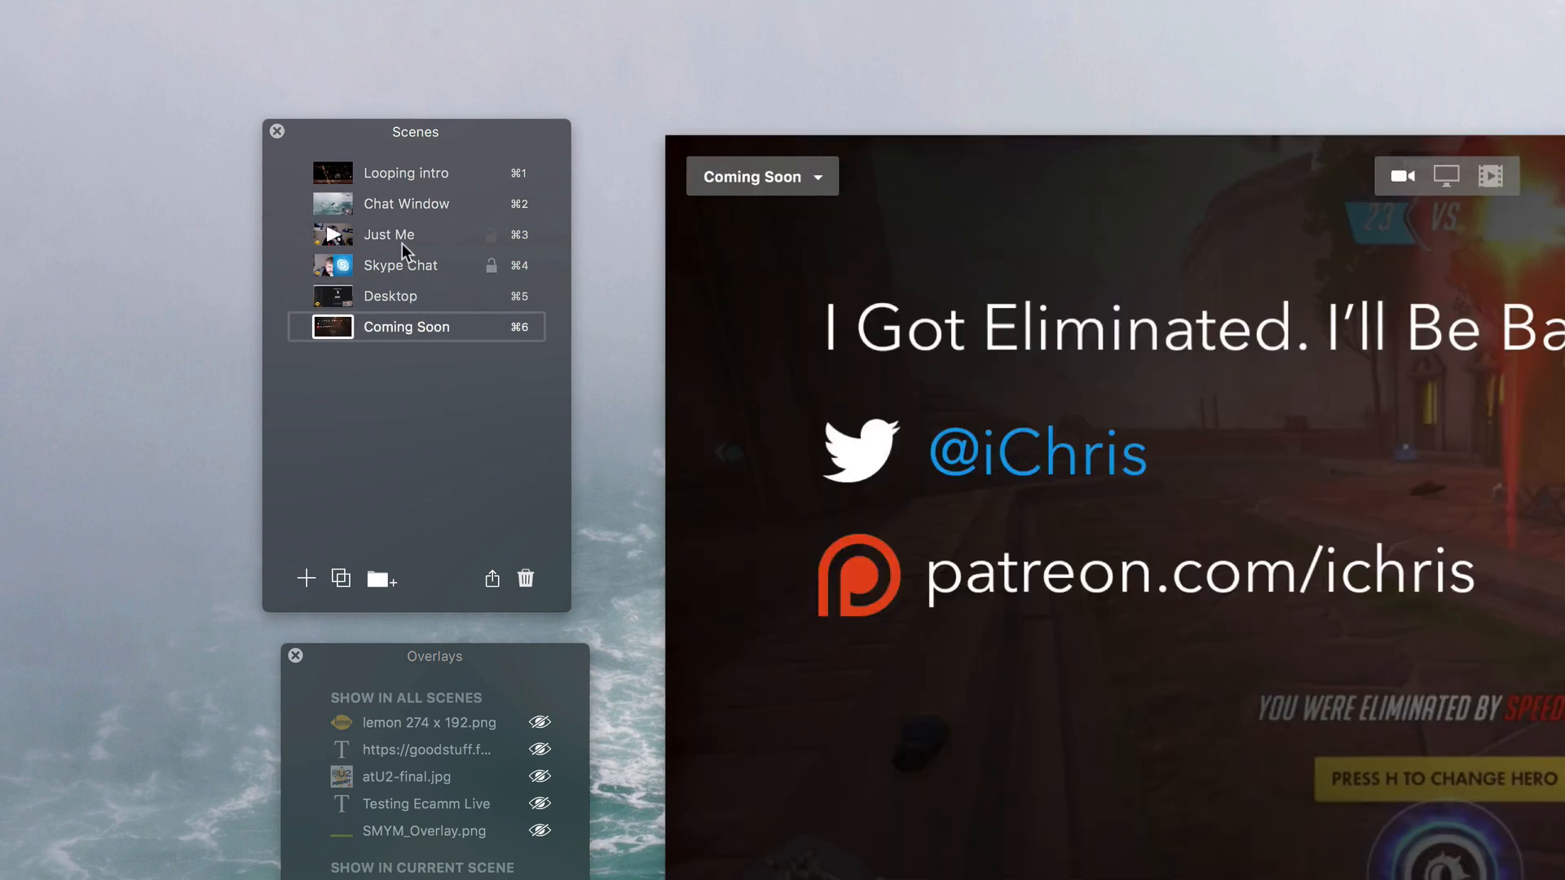
click(388, 235)
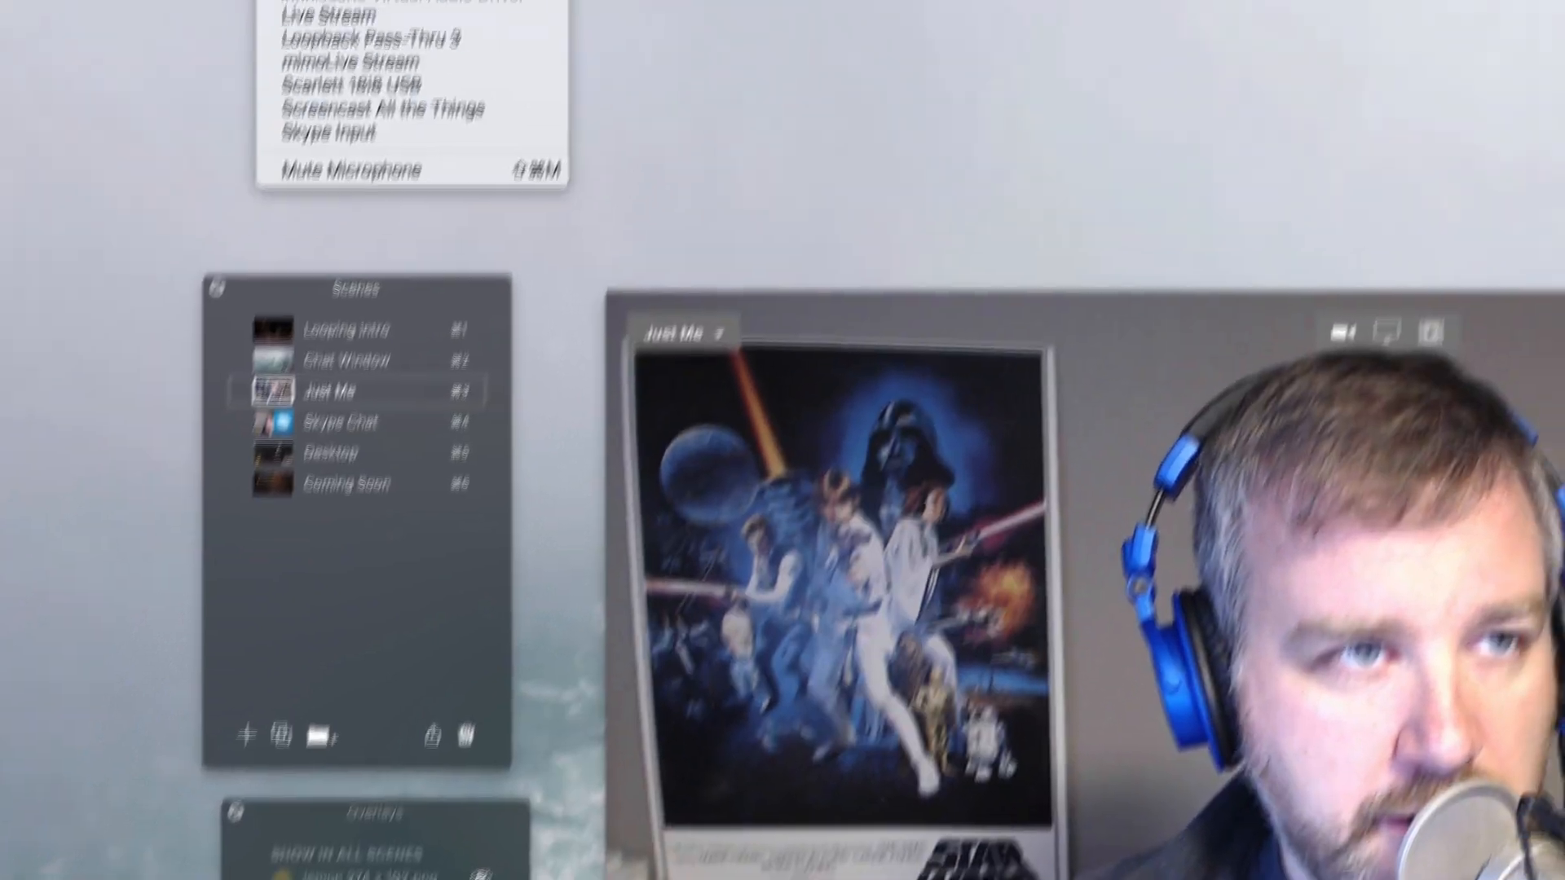
click(145, 15)
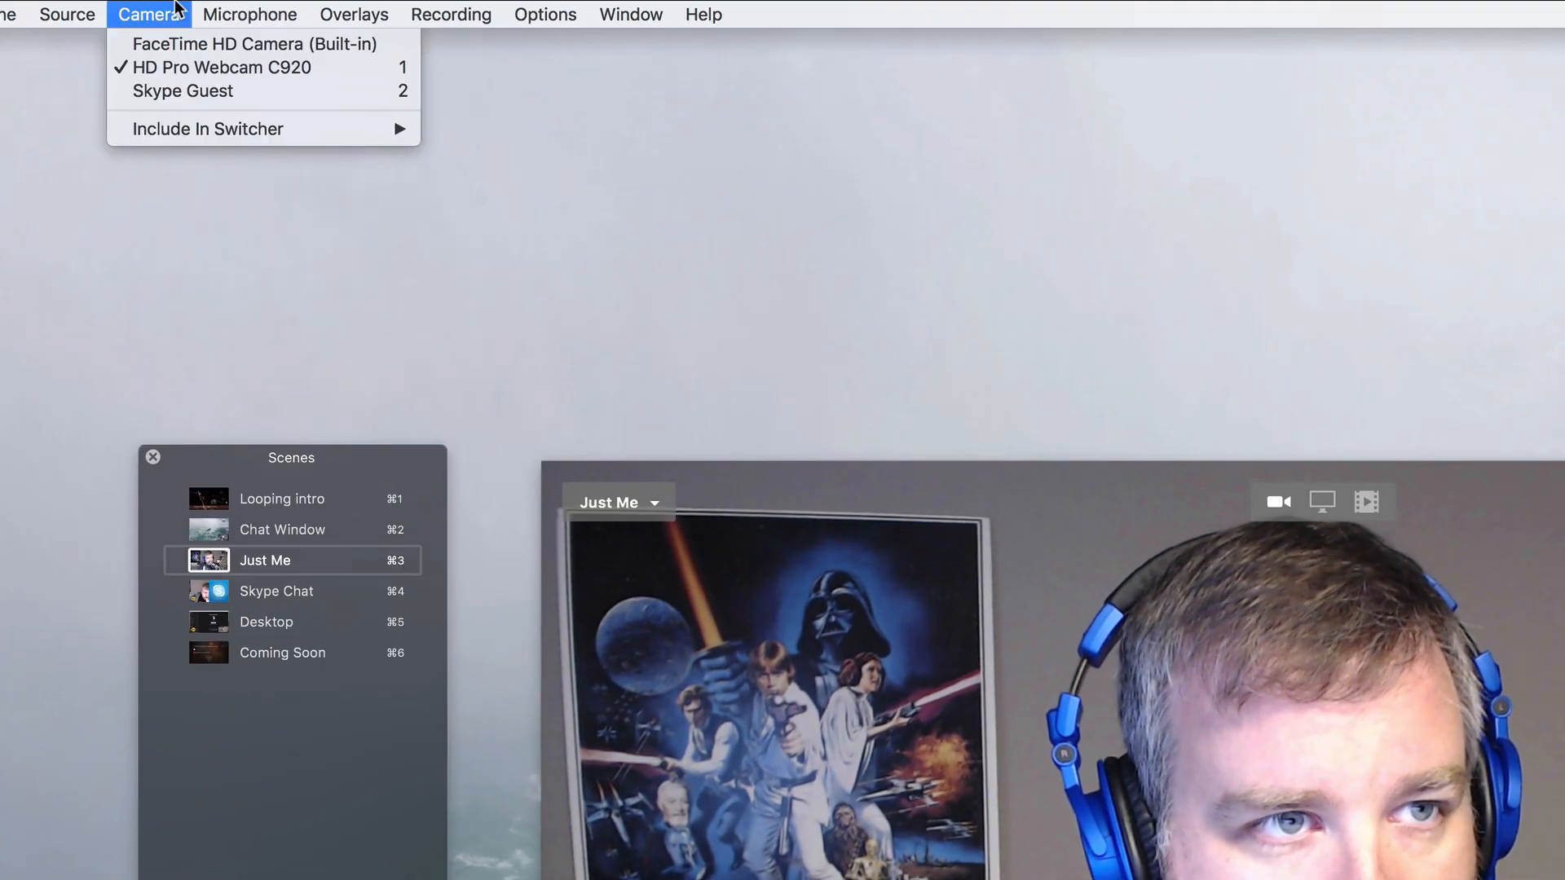
mouse_move(200, 73)
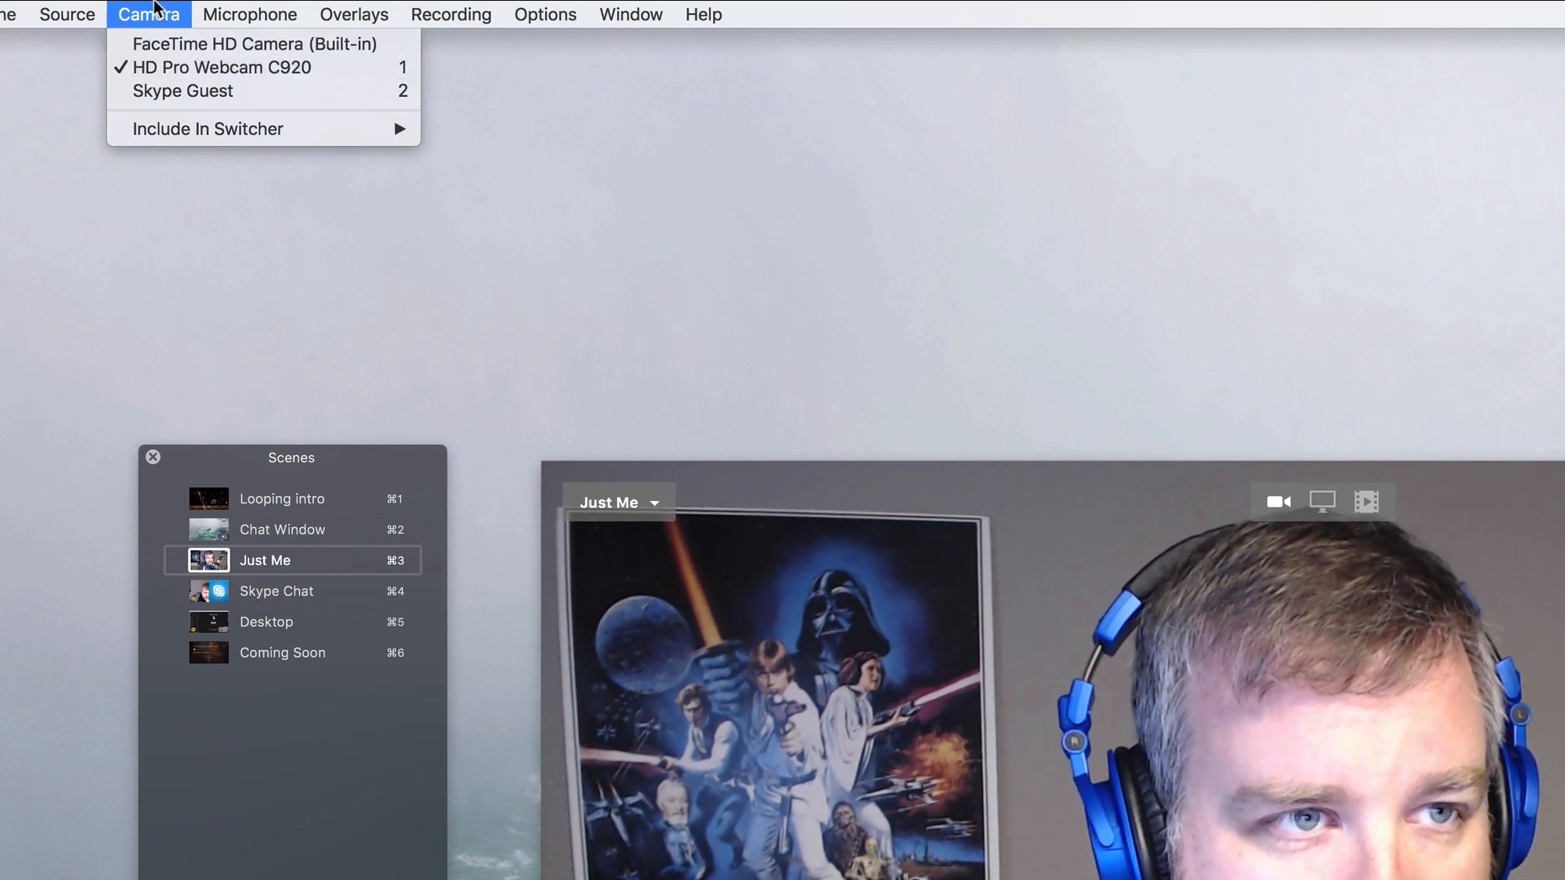
mouse_move(207, 129)
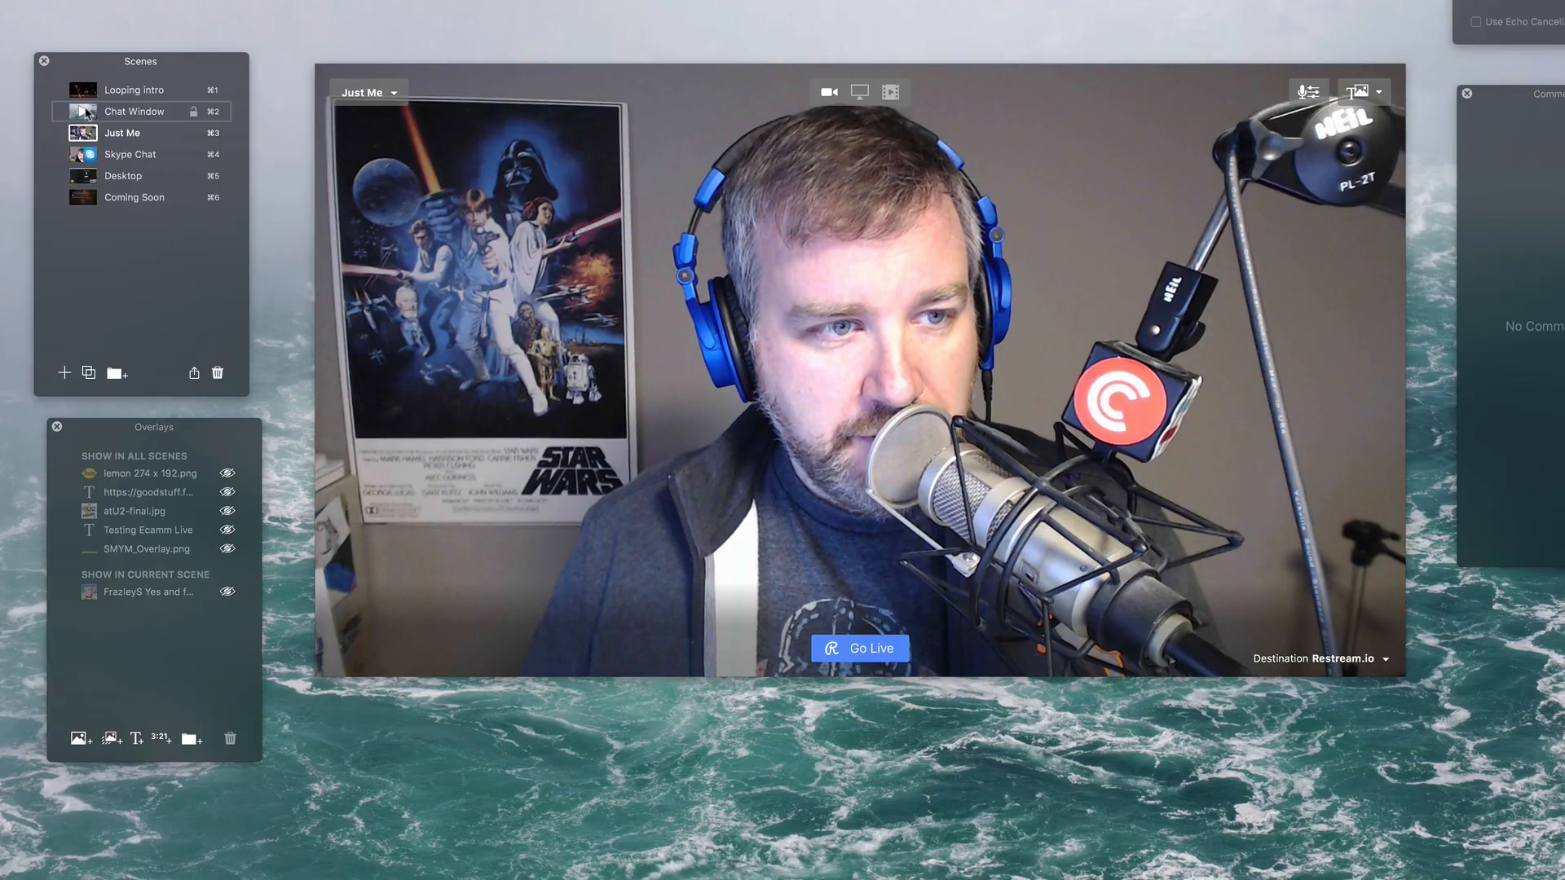
In the Restream dashboard, enable the YouTube channel and disable Twitch
click(134, 111)
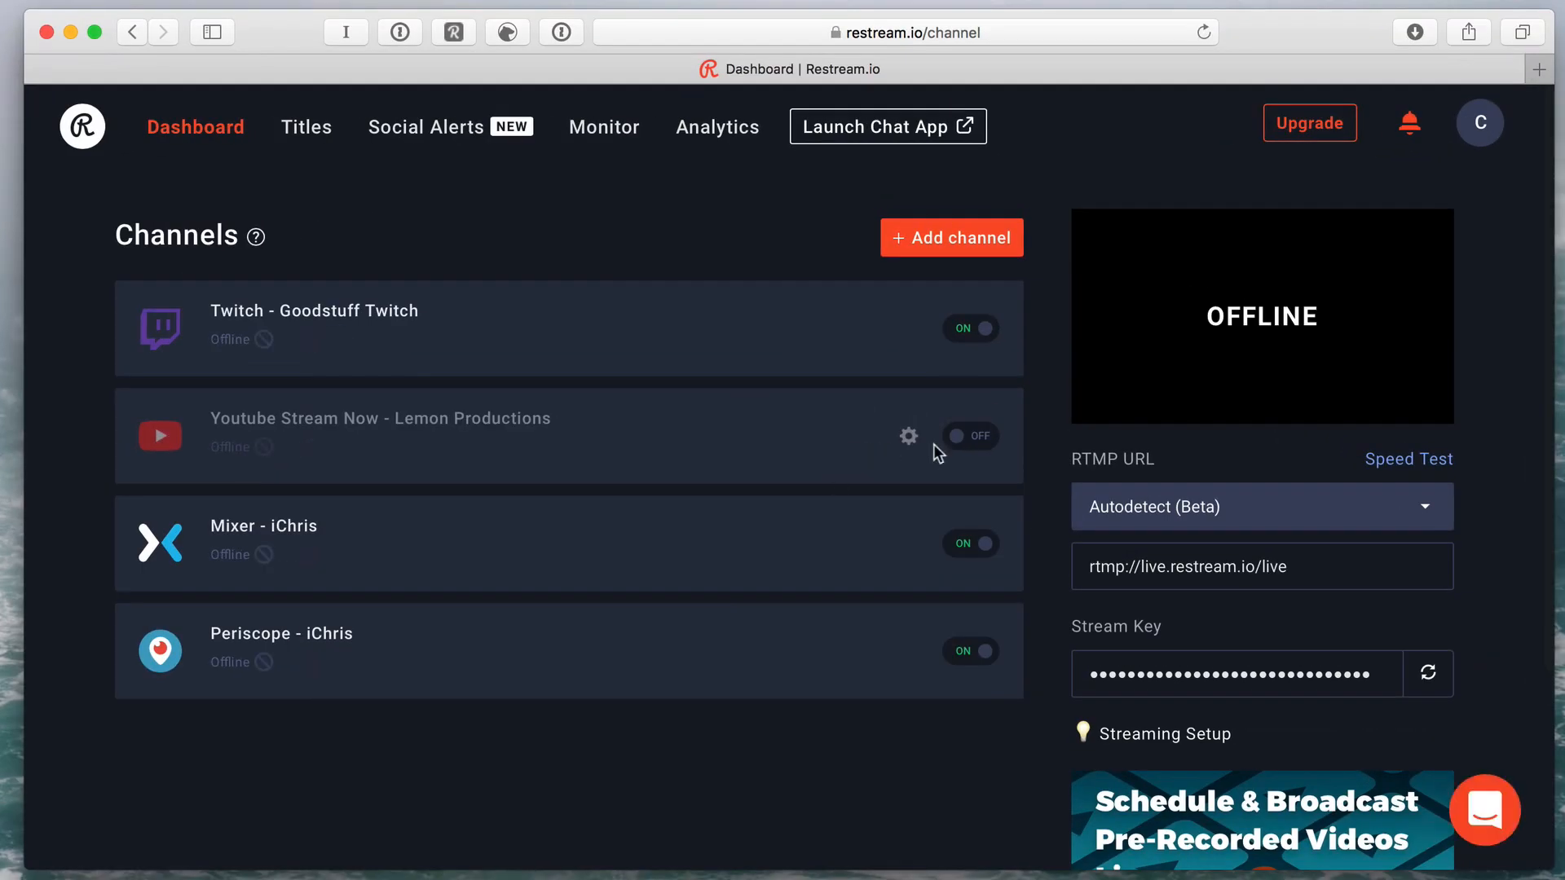
click(970, 436)
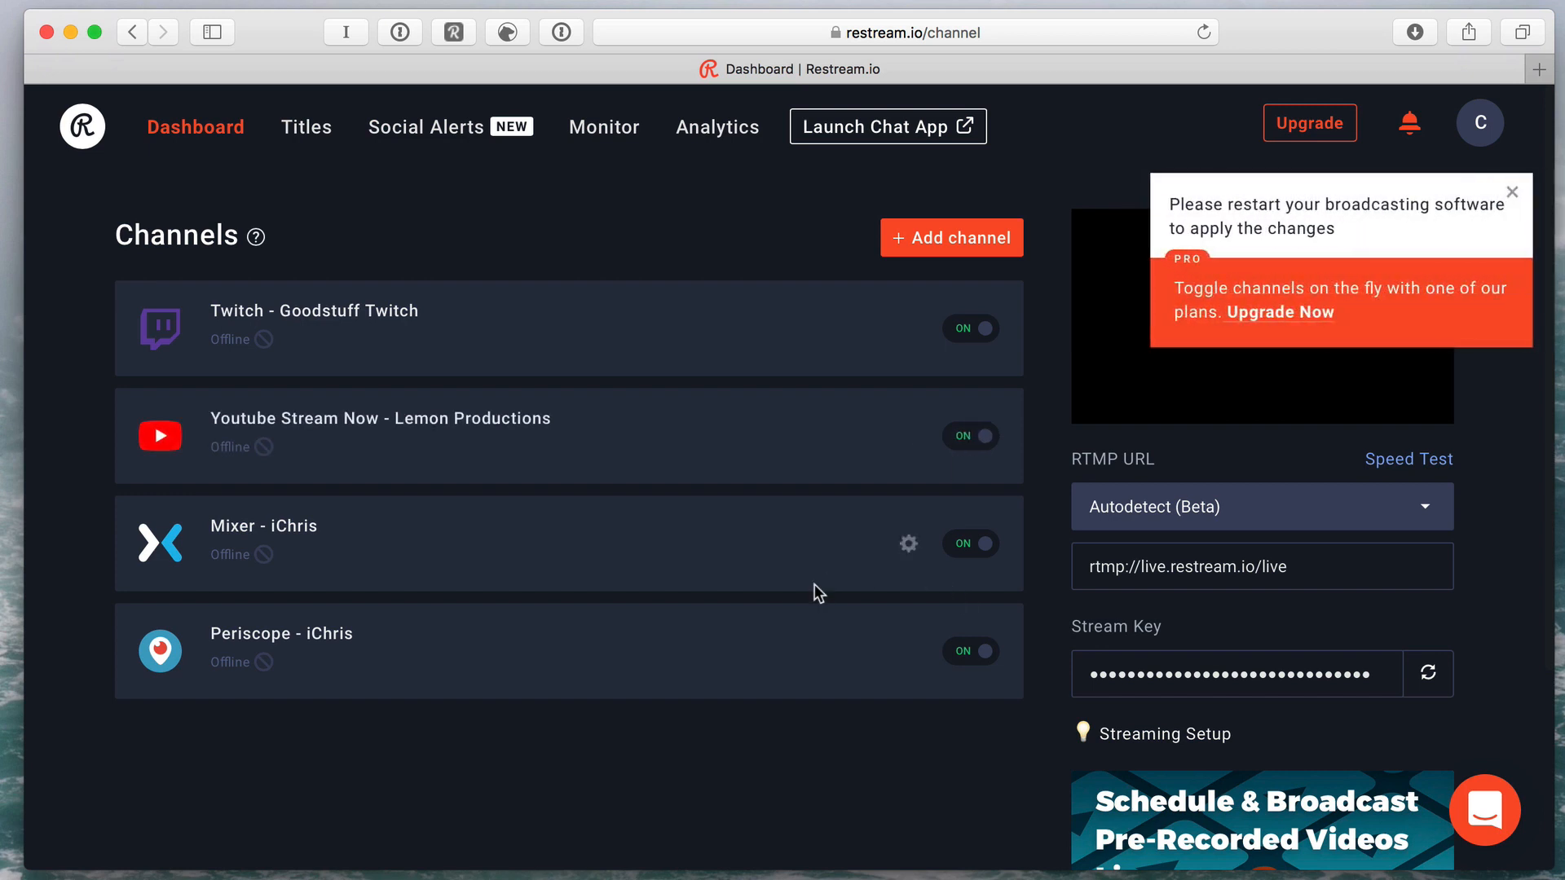
mouse_move(955, 378)
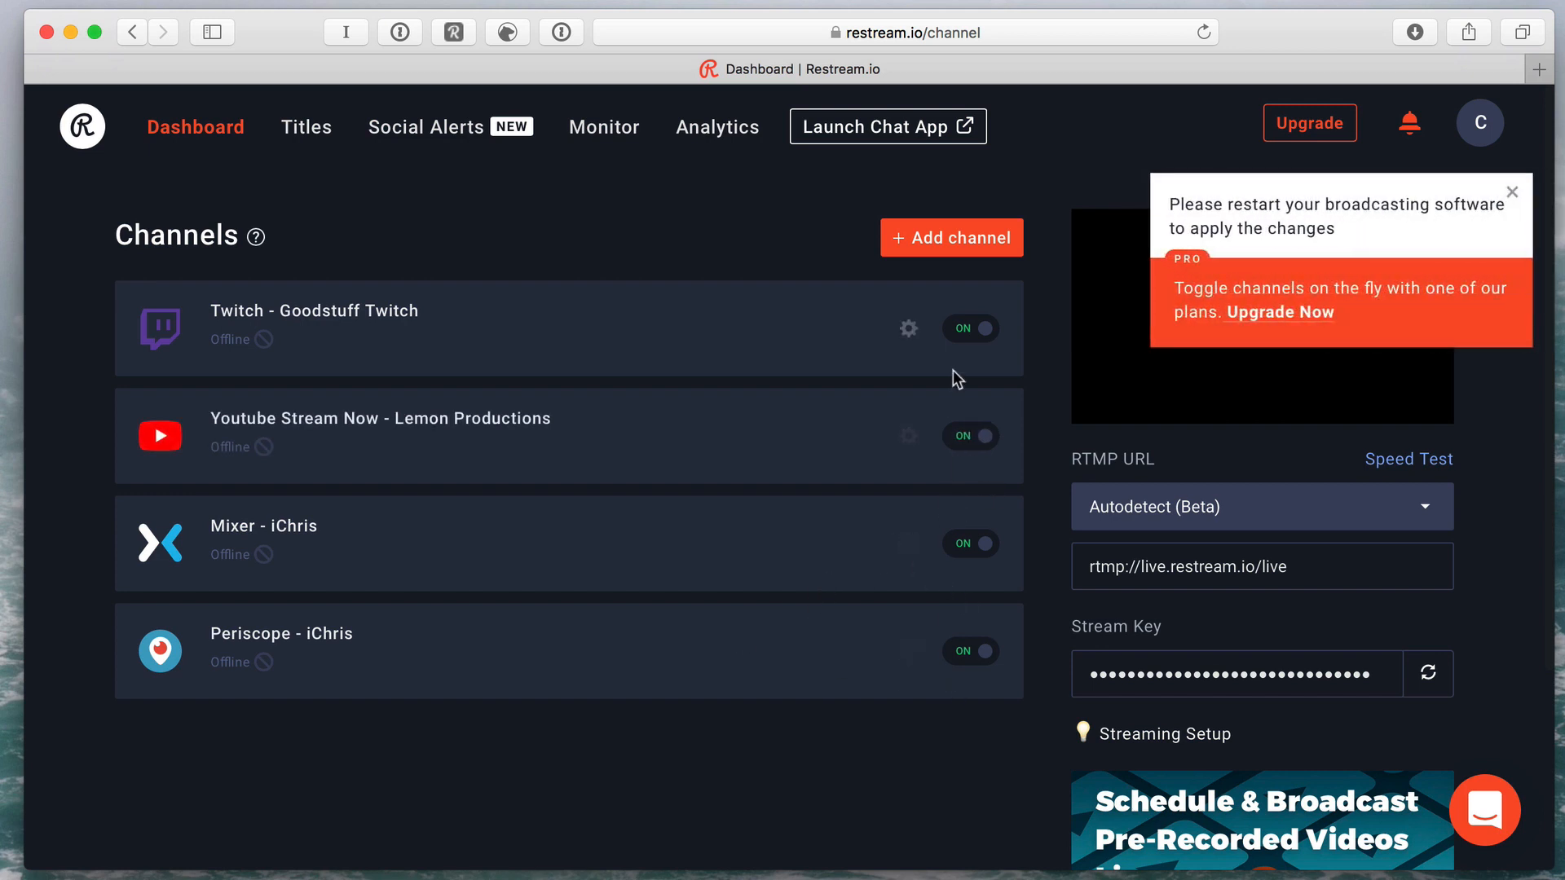
click(970, 329)
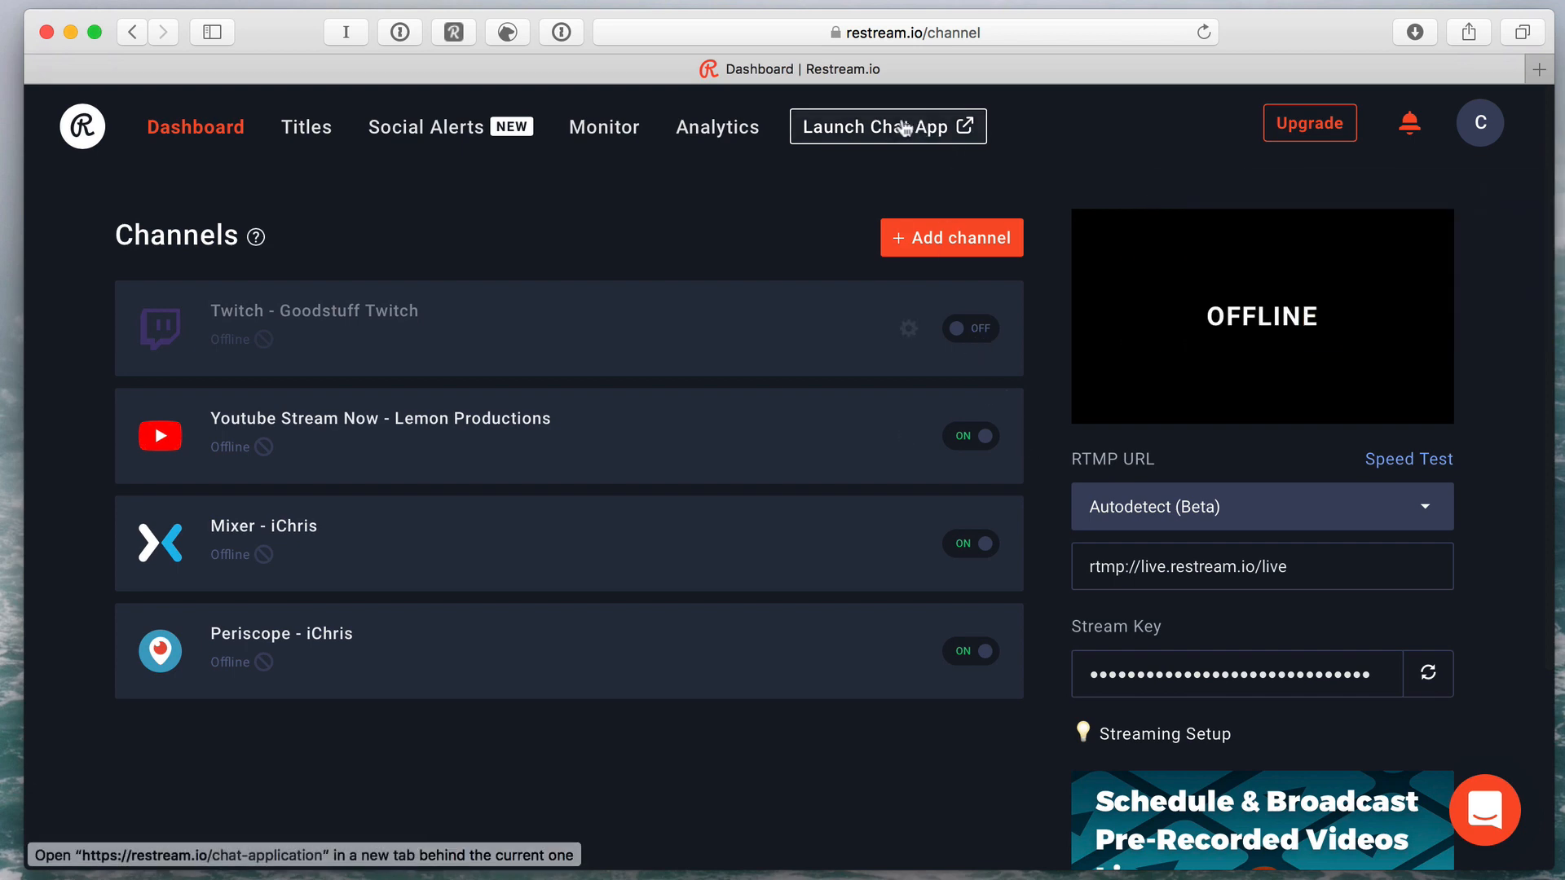
Launch the Restream chat page in its own tab, then return to Ecamm Live
click(887, 127)
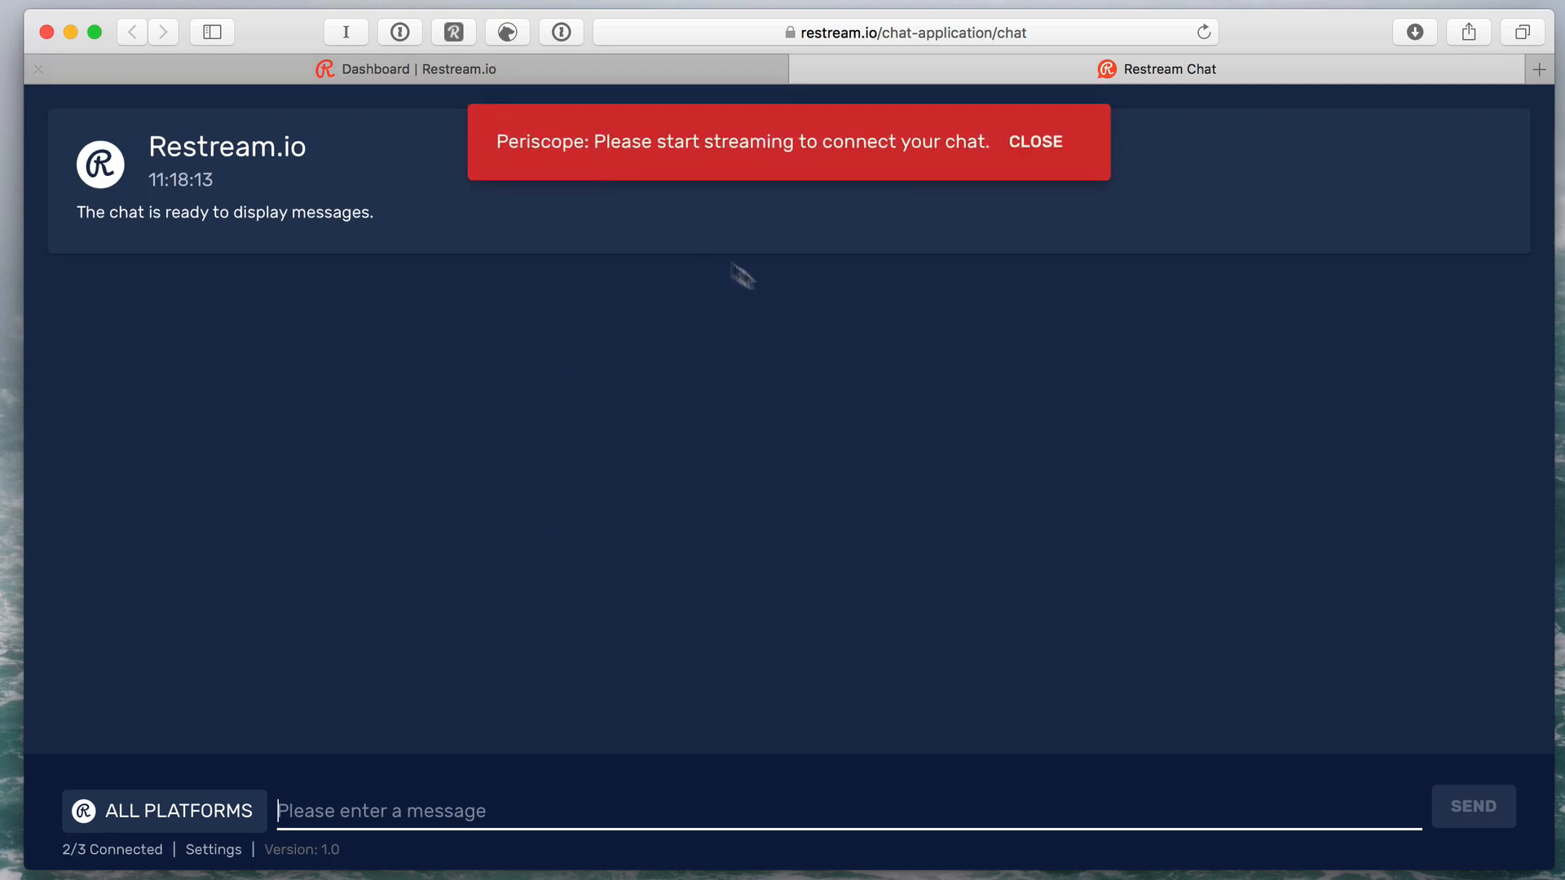
click(419, 68)
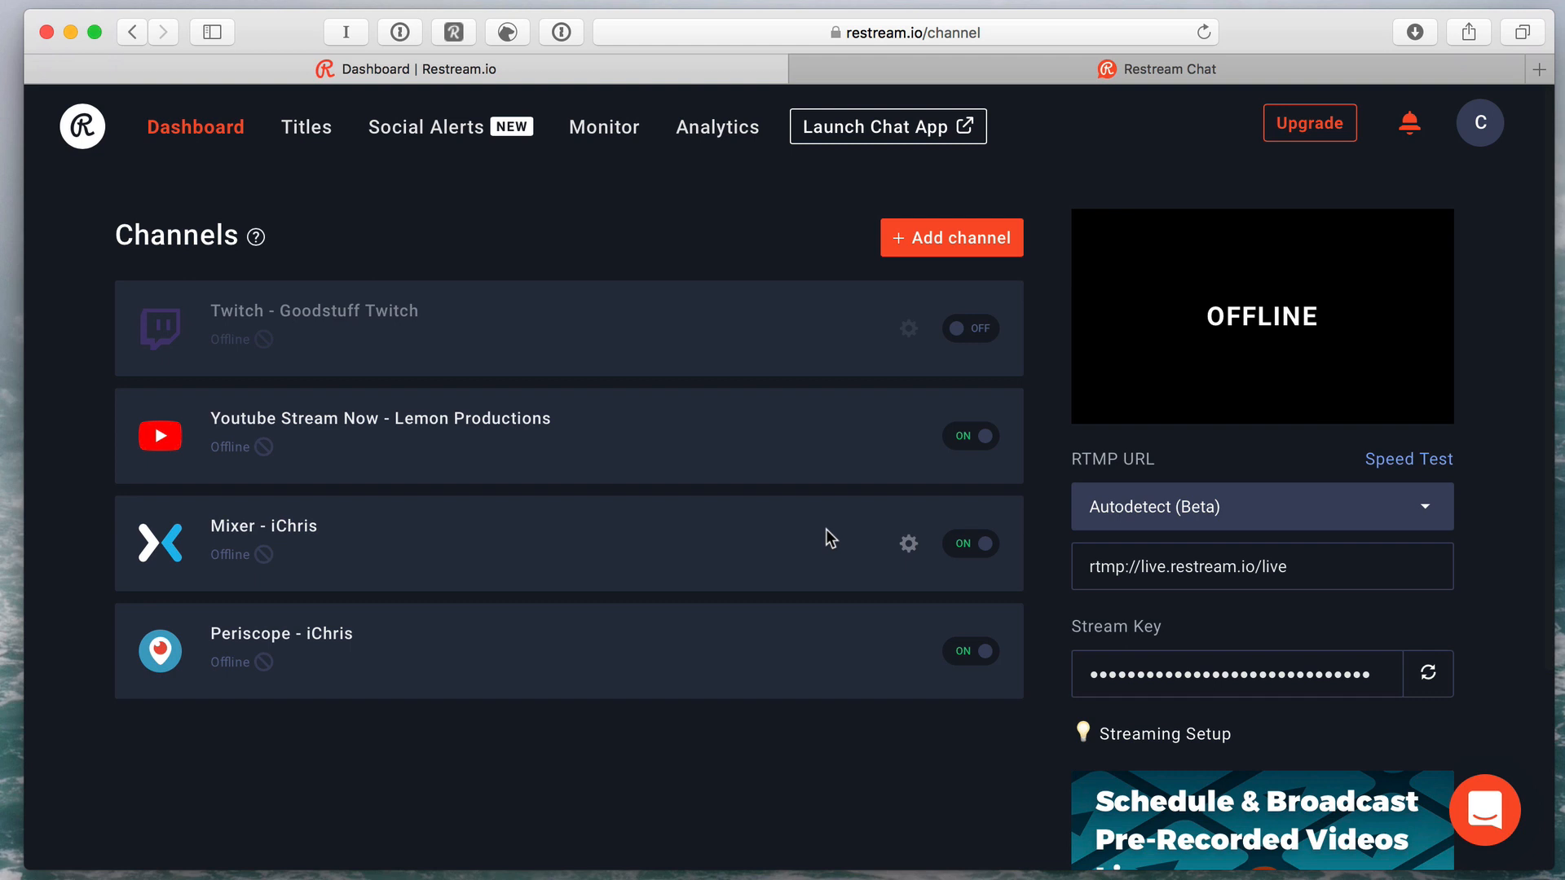
mouse_move(759, 437)
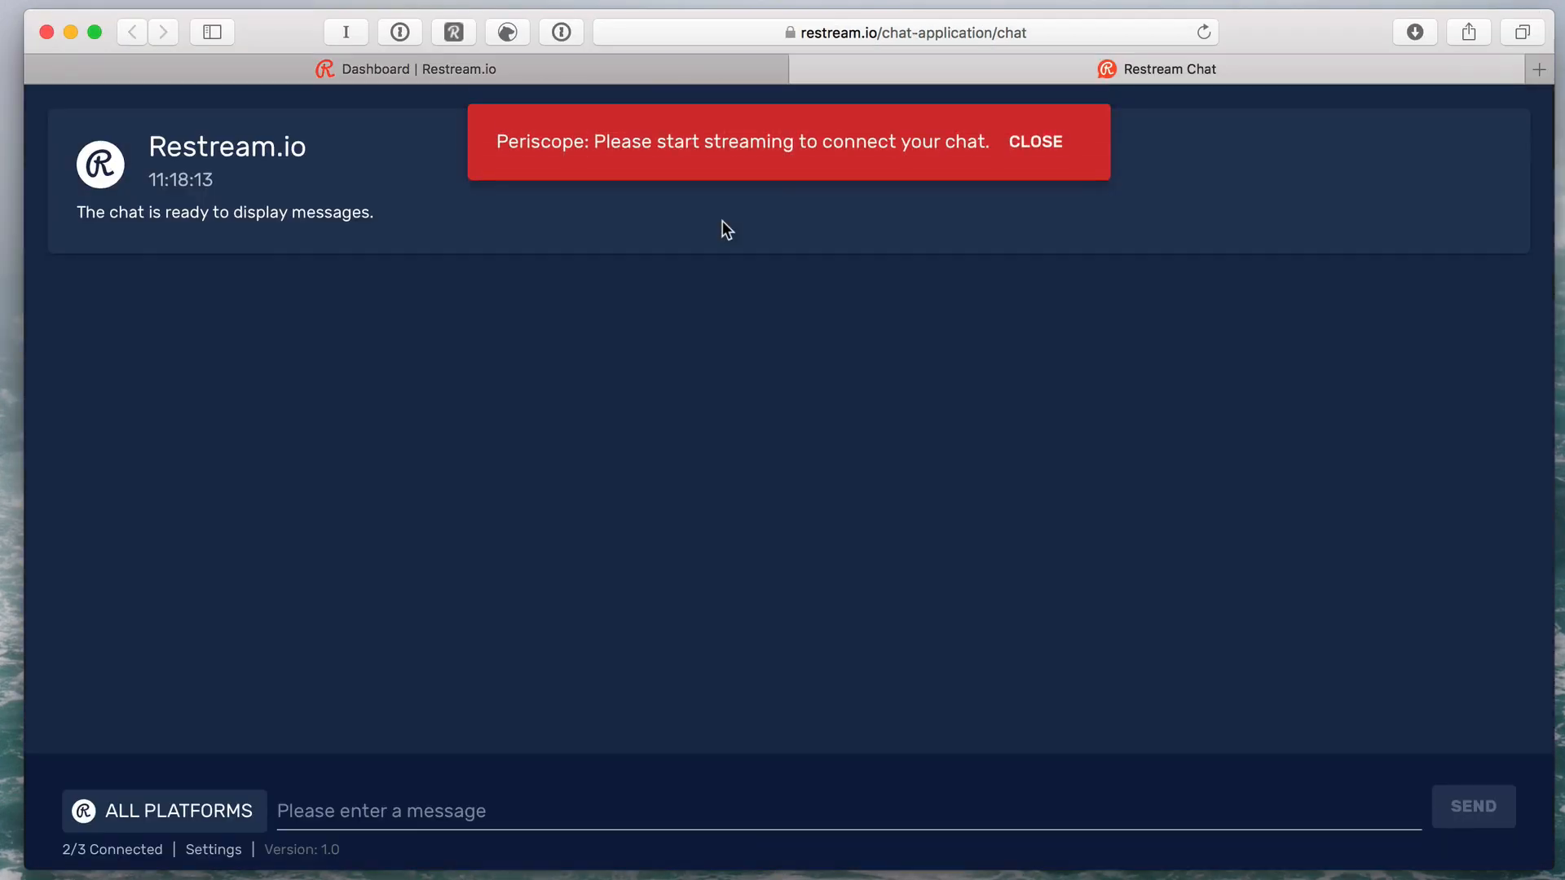
click(1035, 141)
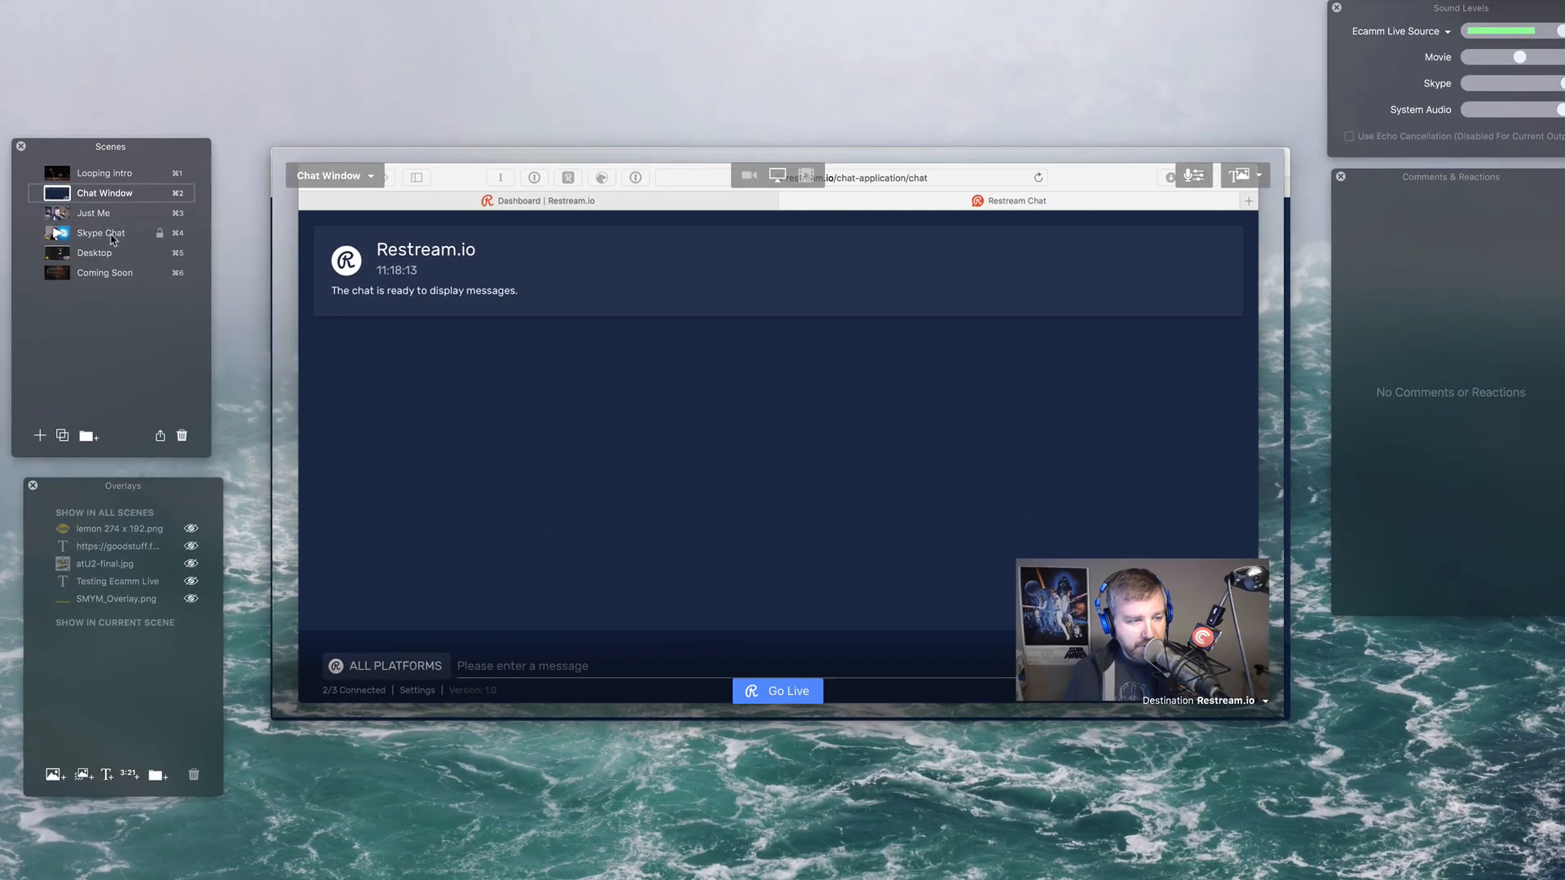
Select the Skype Chat scene showing the host's camera beside the Skype placeholder
click(101, 233)
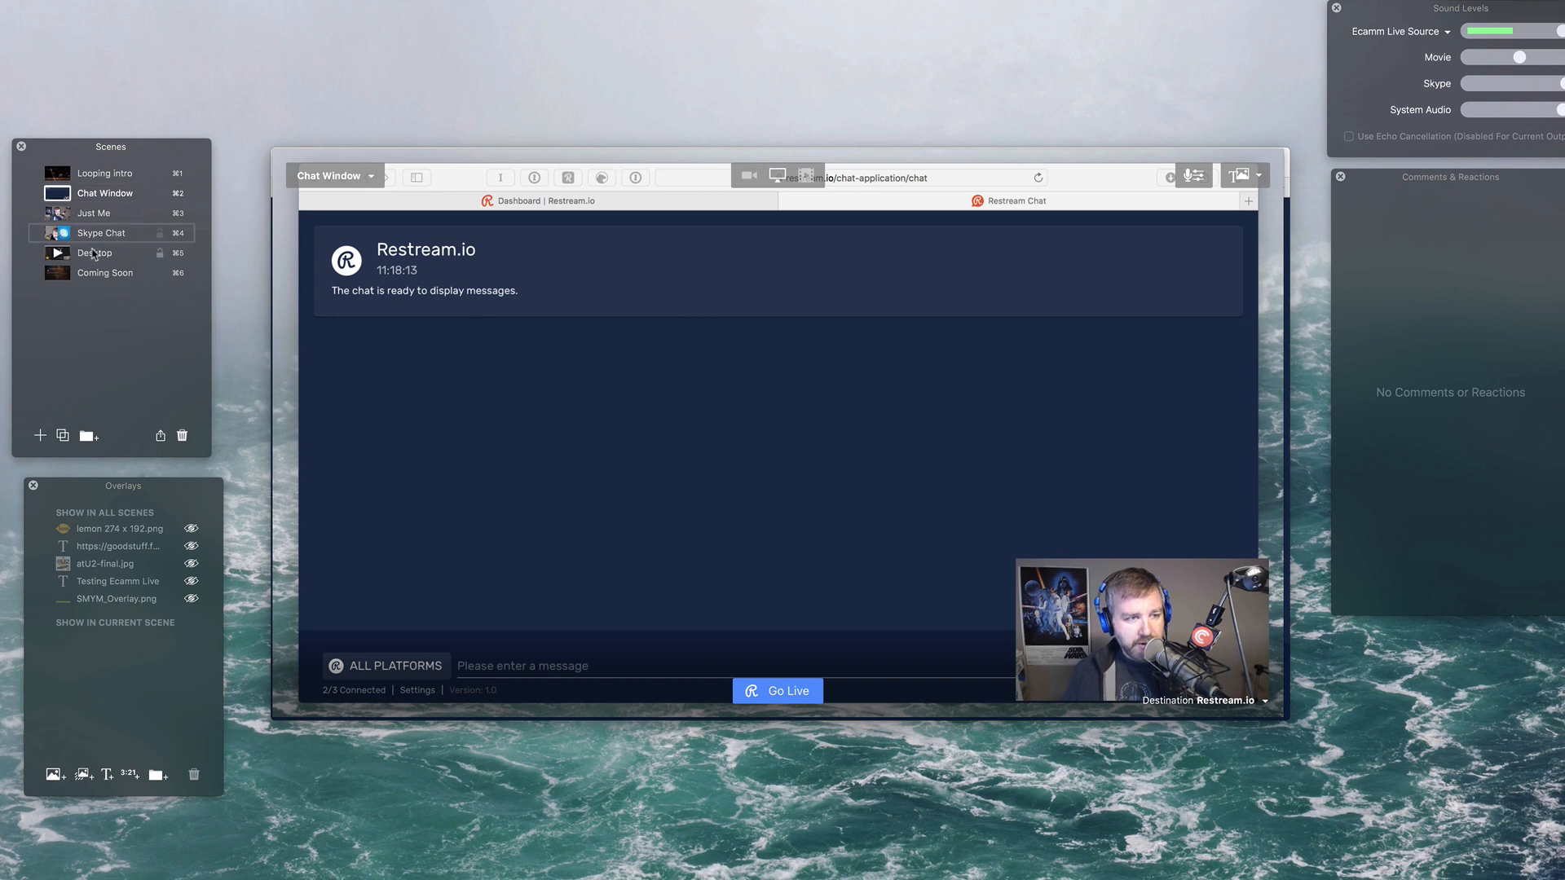
click(101, 232)
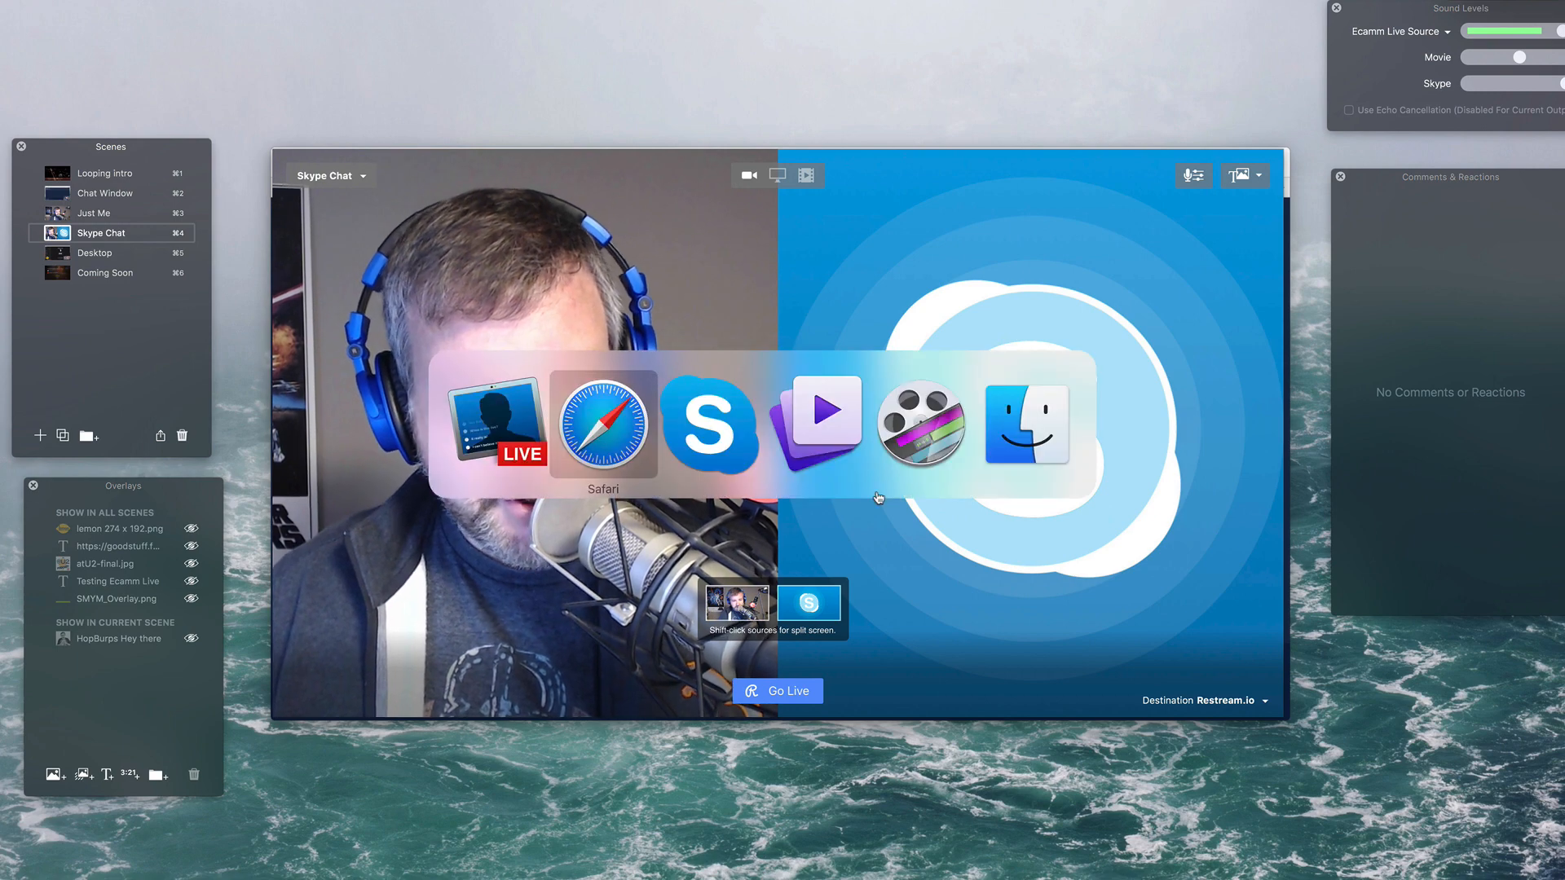
Bring Skype forward and start a video call with the guest until his camera connects
click(710, 423)
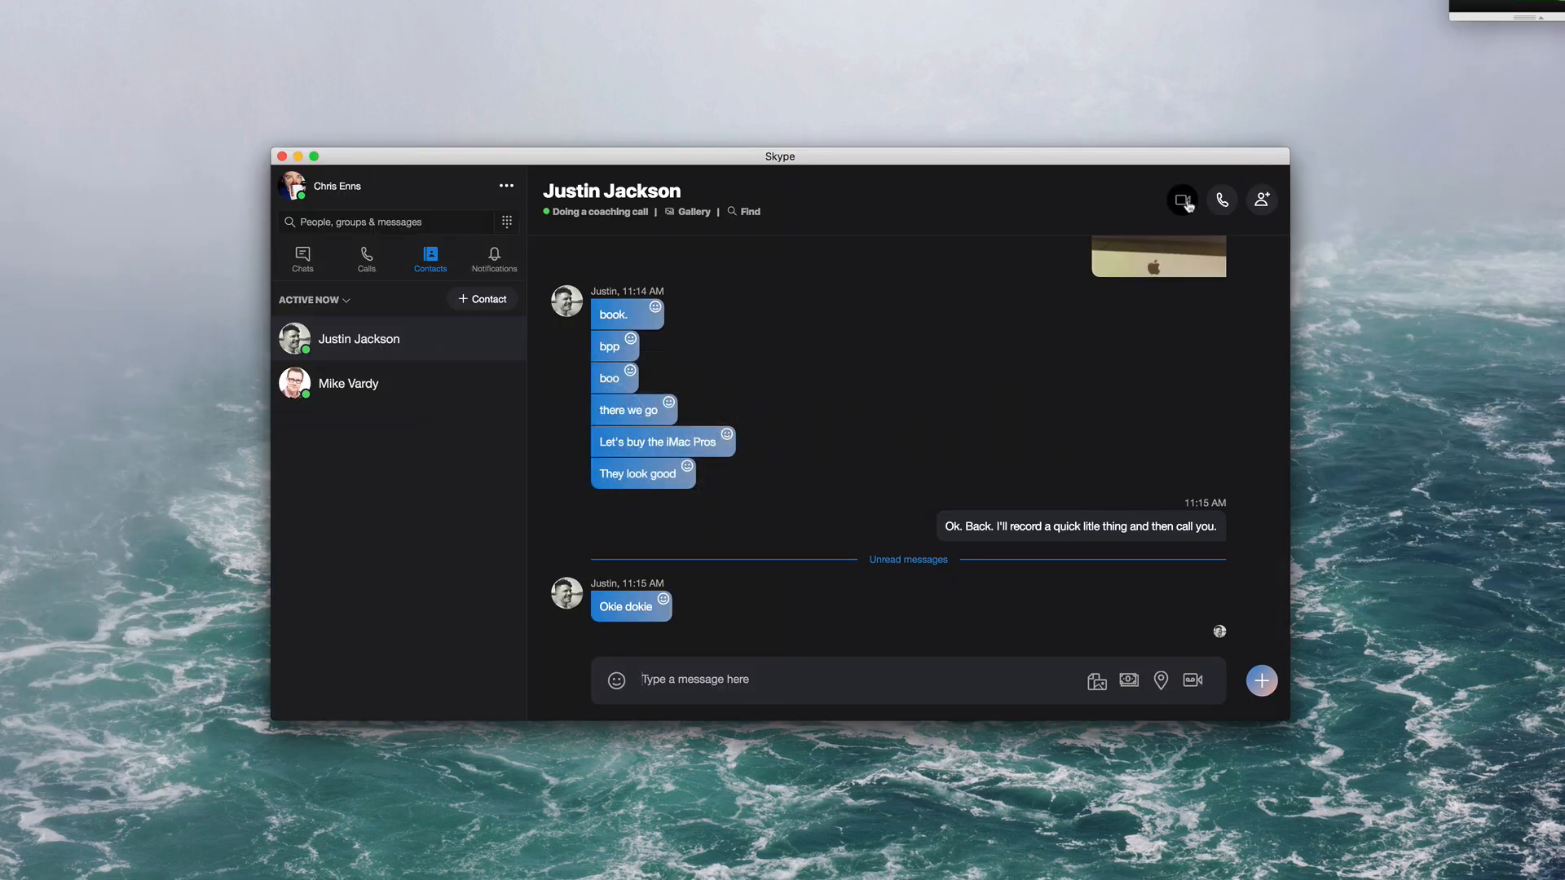
mouse_move(1183, 198)
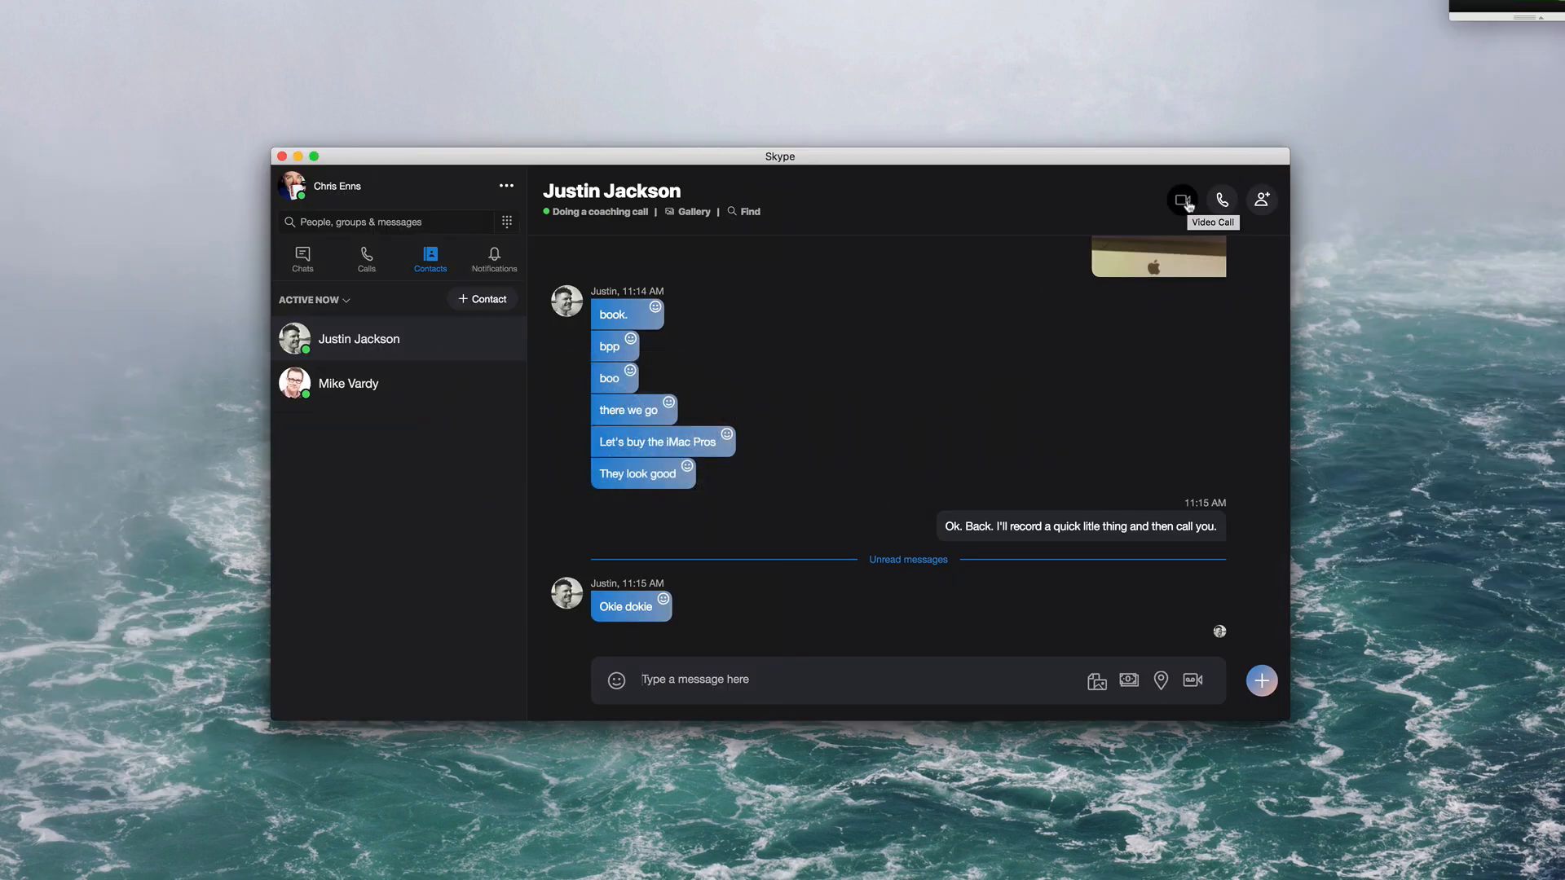
click(1182, 199)
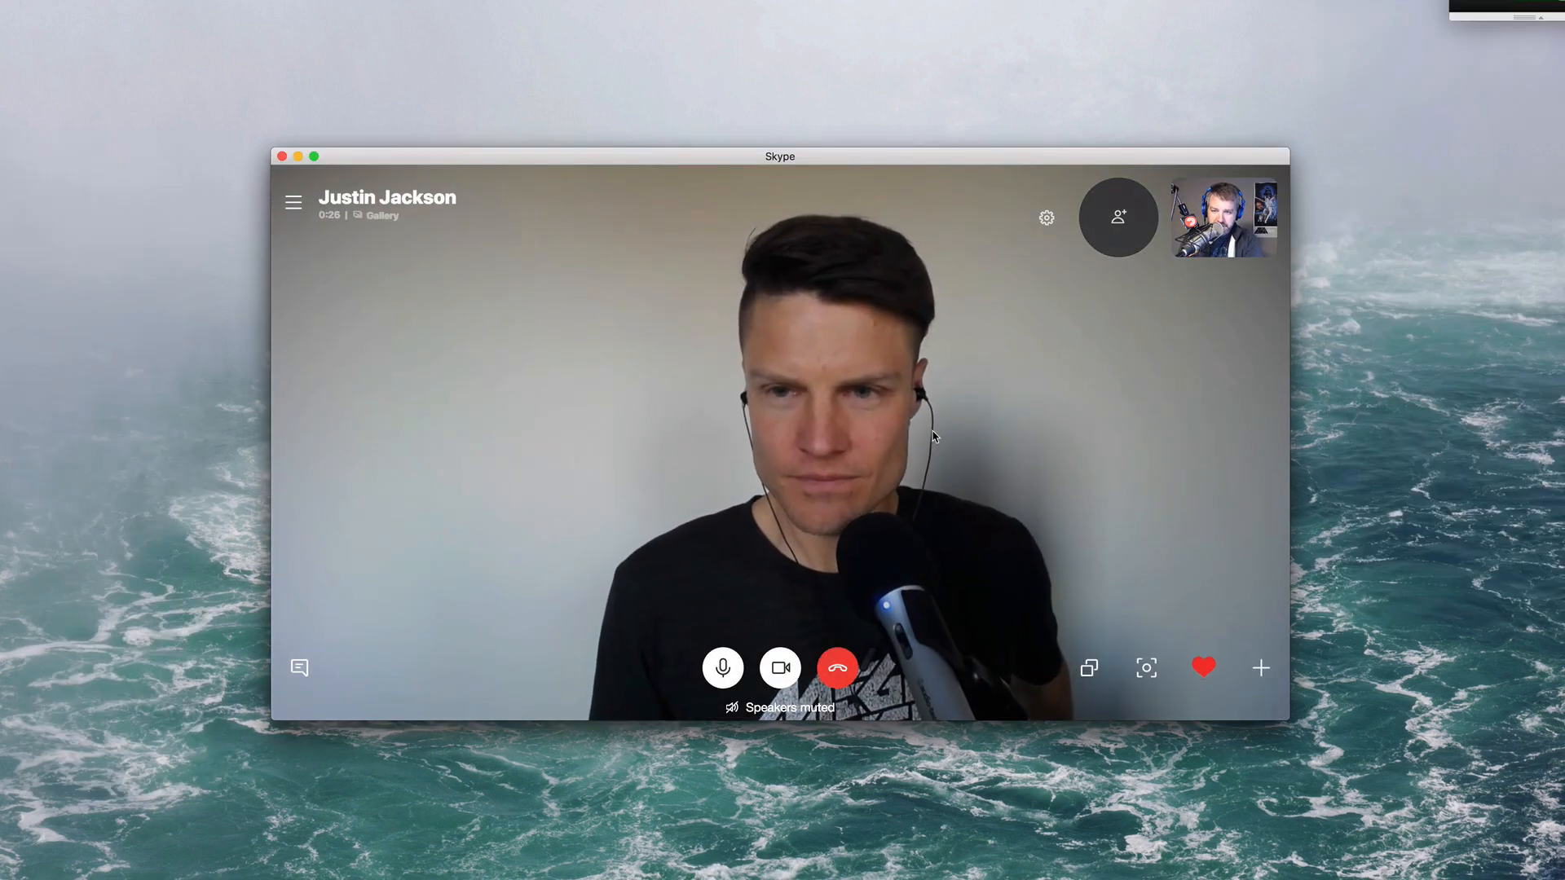
mouse_move(964, 365)
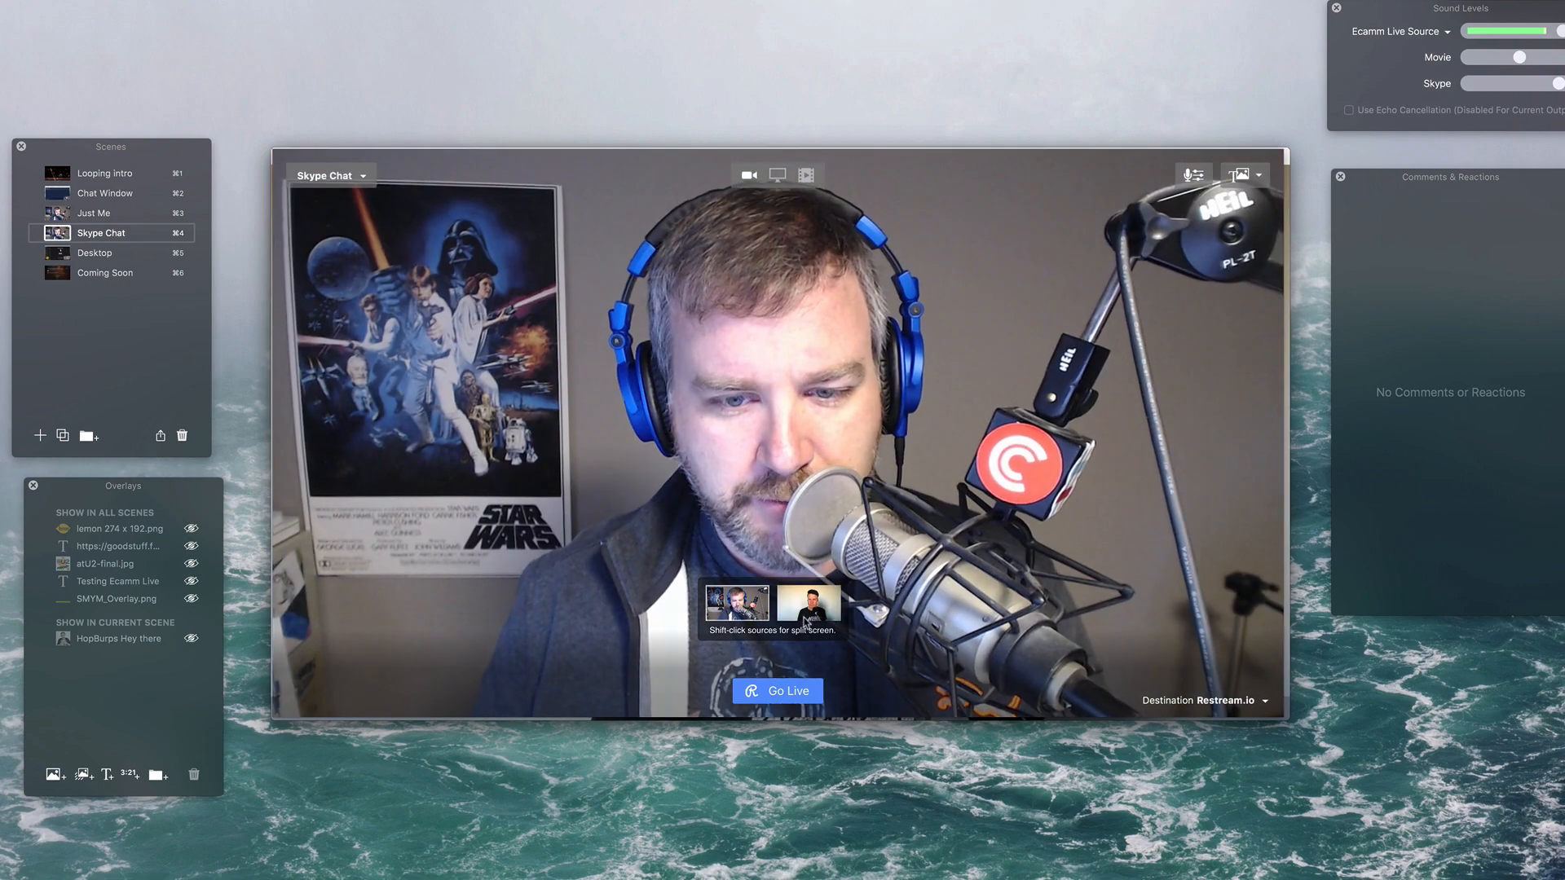
Shift-add the guest's Skype source so host and guest appear side by side
click(808, 605)
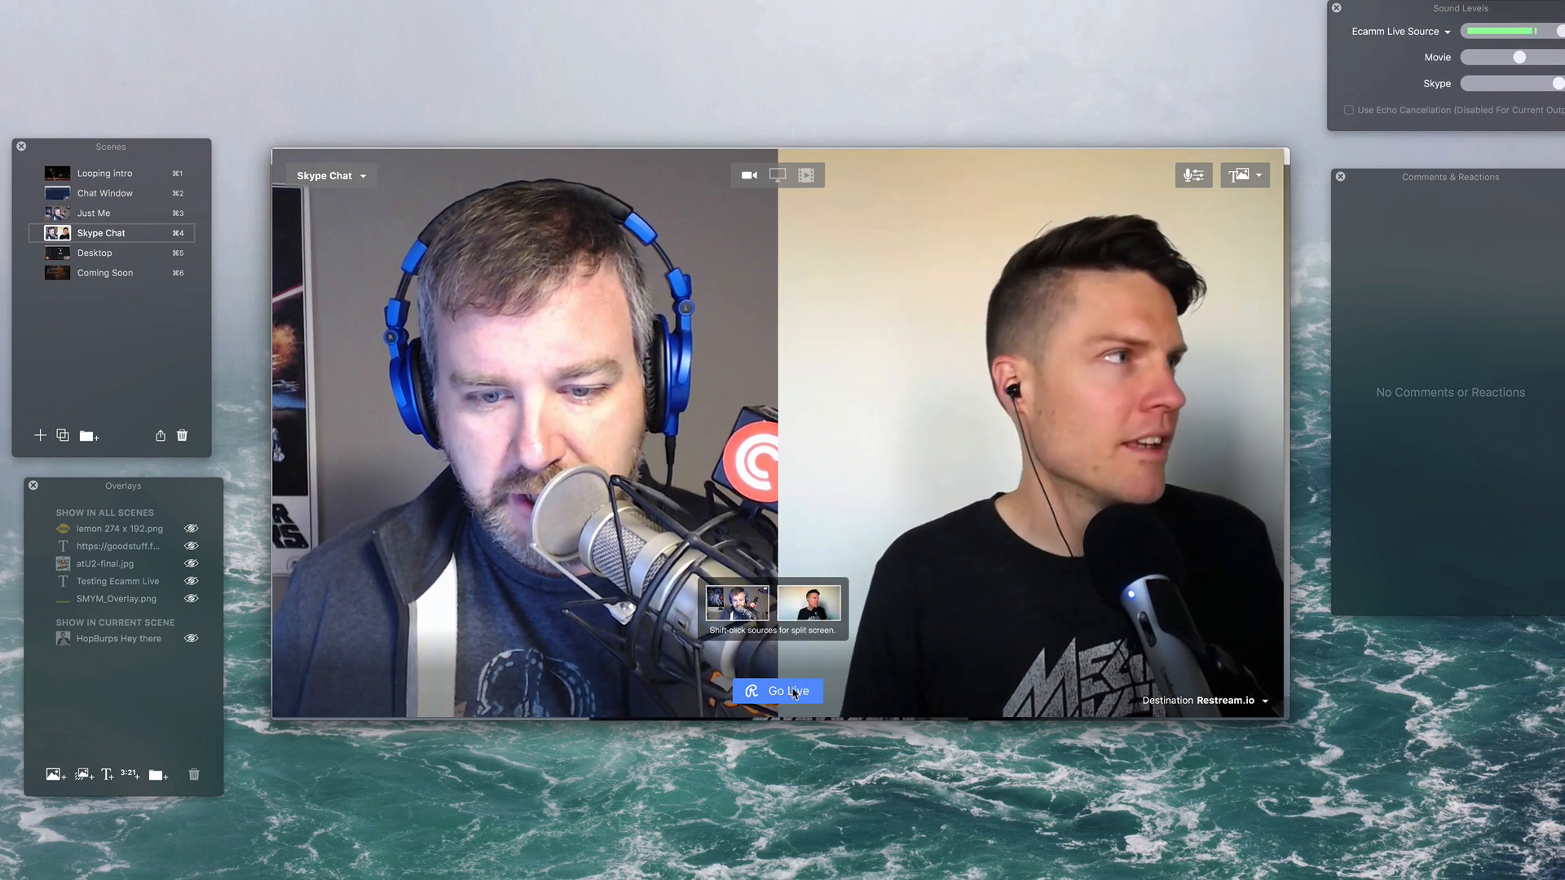
Title the stream 'Testing Out Ecamm Live With Justin Jackson (Again)' and update all platforms
click(779, 691)
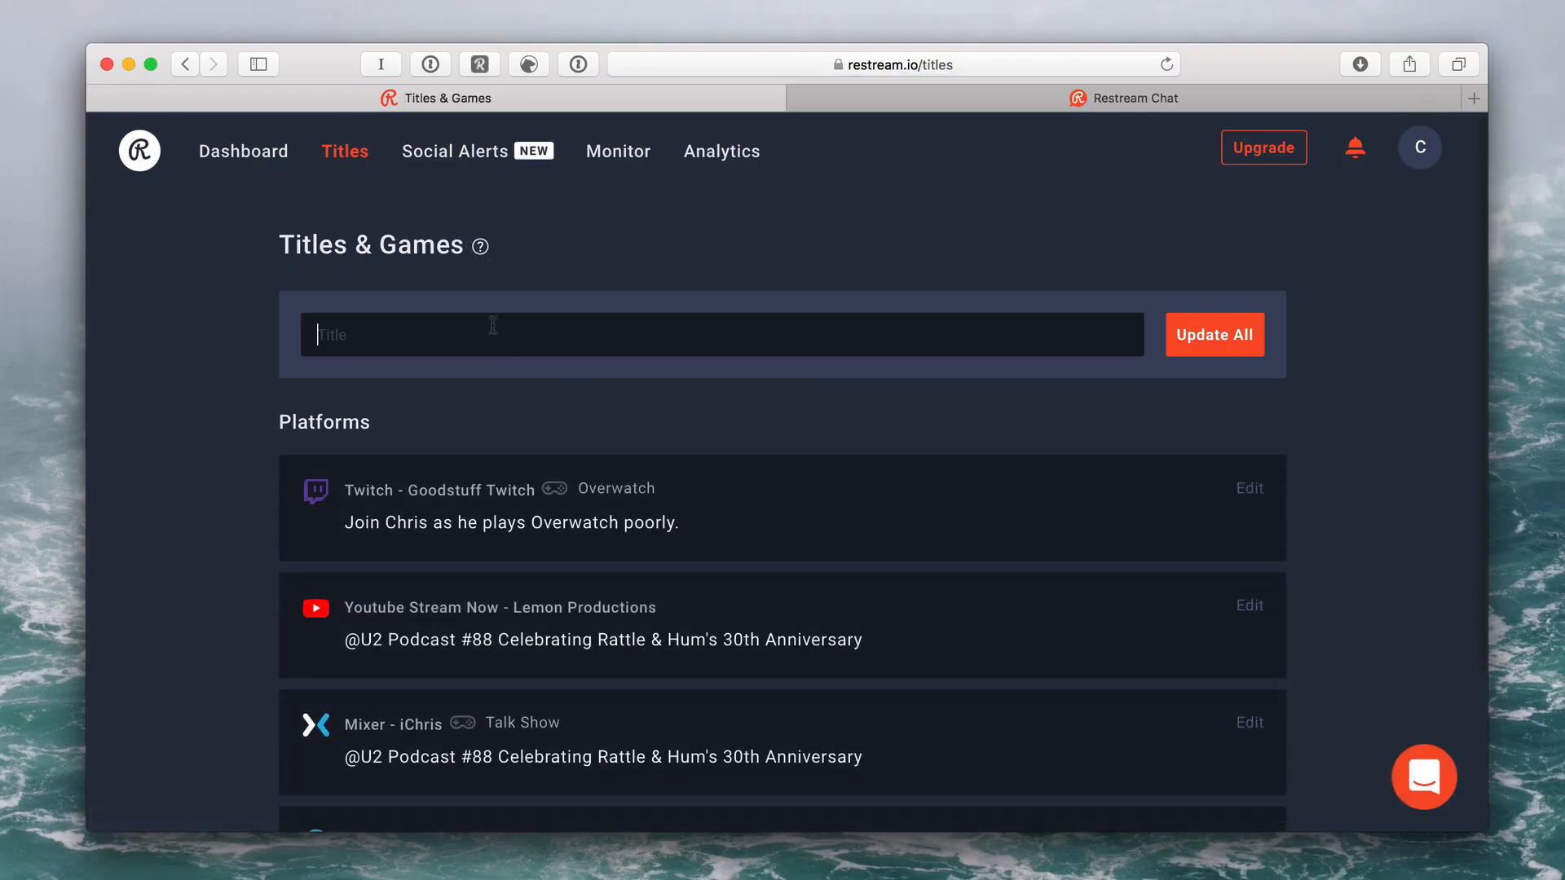
text(Testing Out Ecamm Live w)
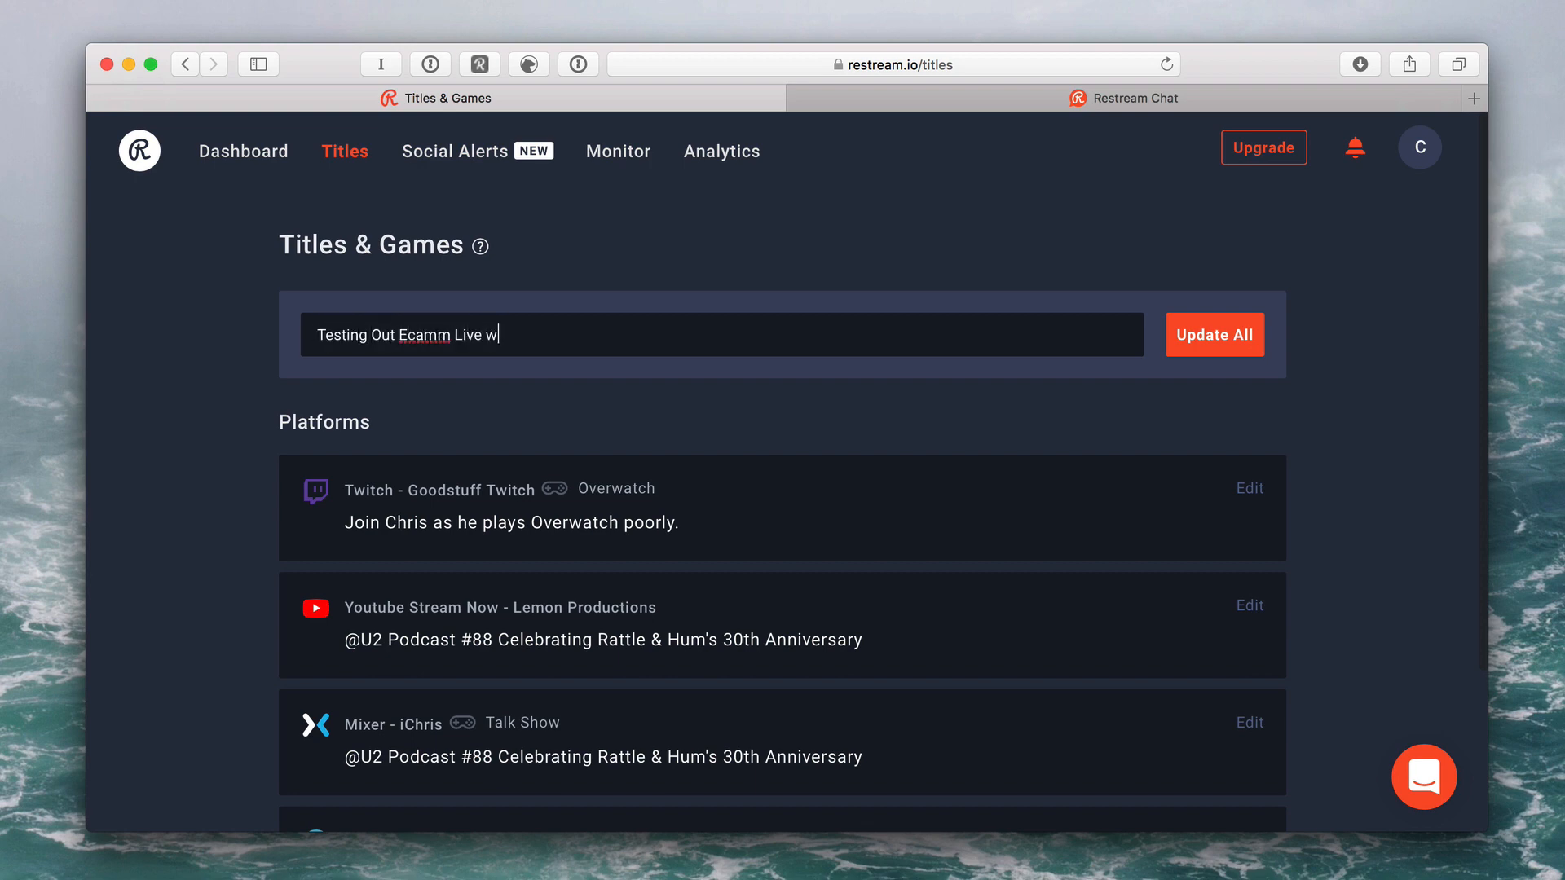
text(ith Justin Jackson)
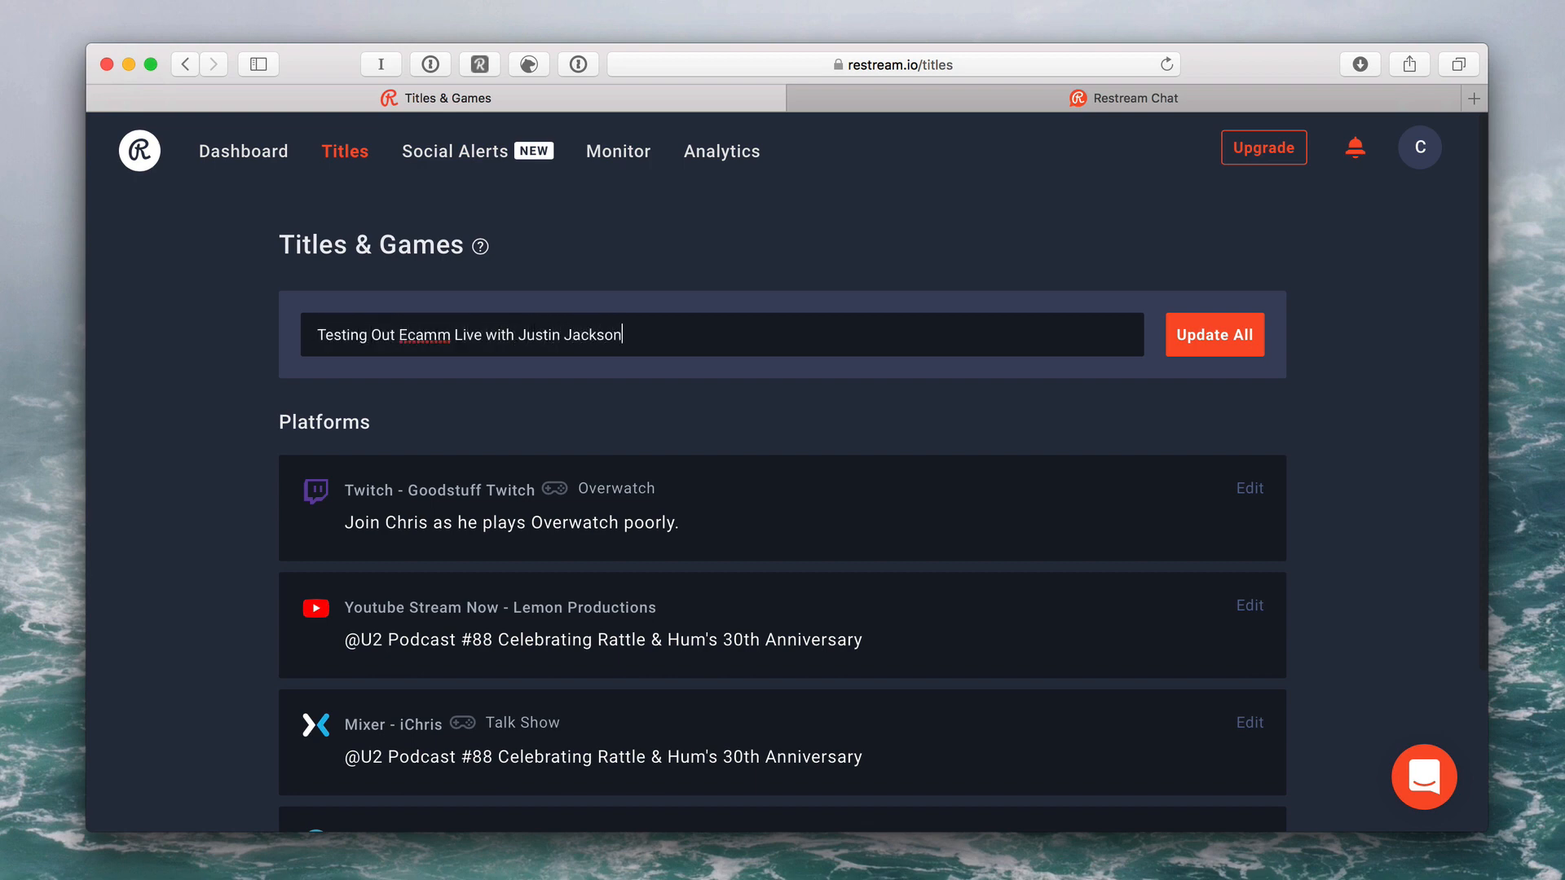
click(1214, 334)
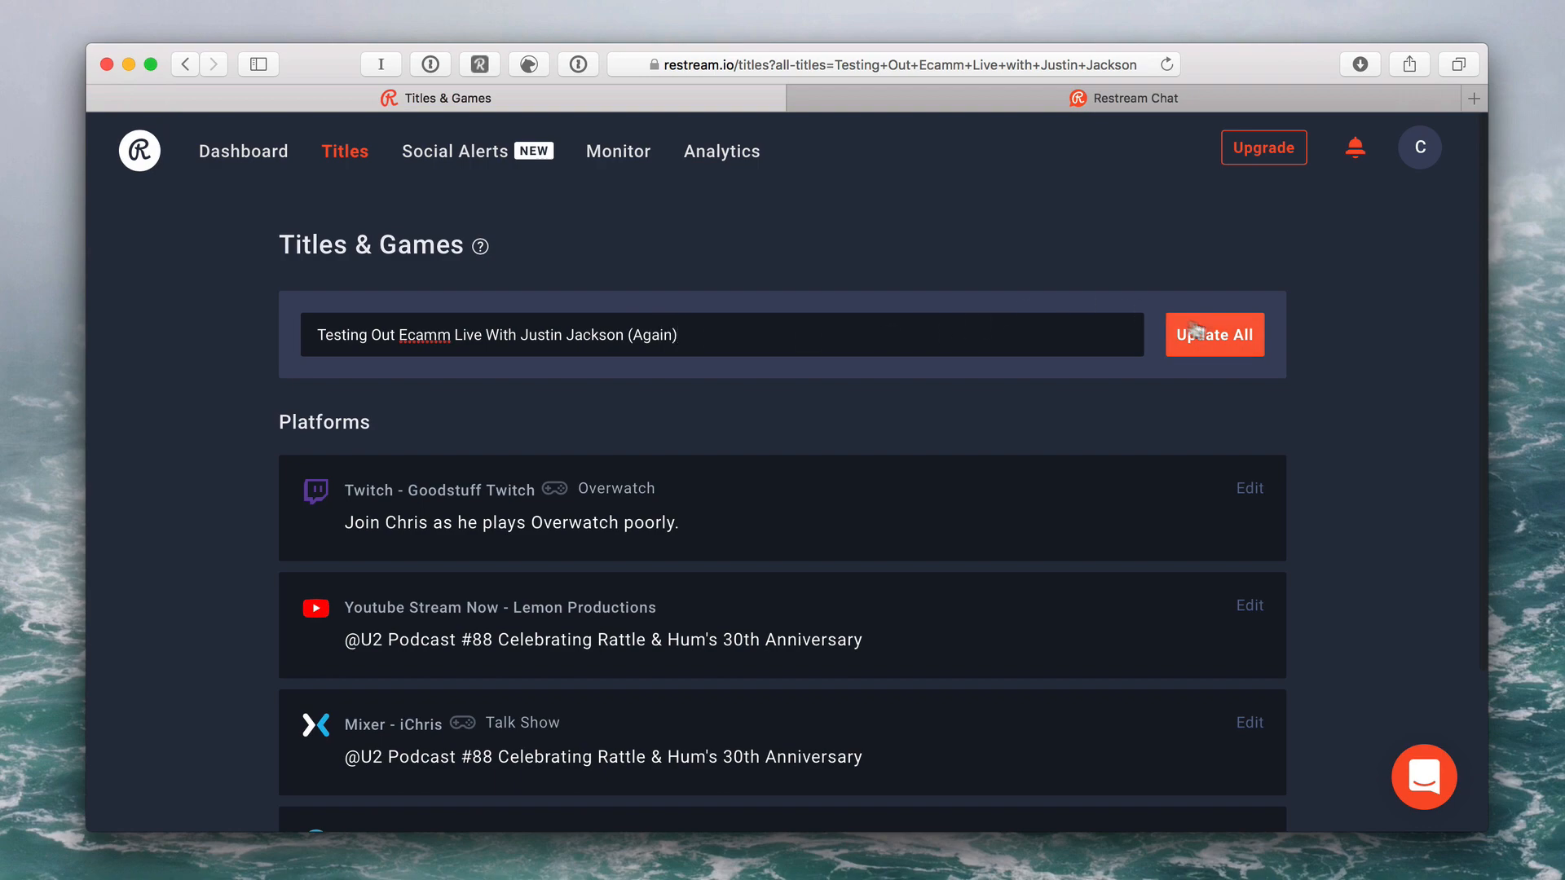
click(1214, 336)
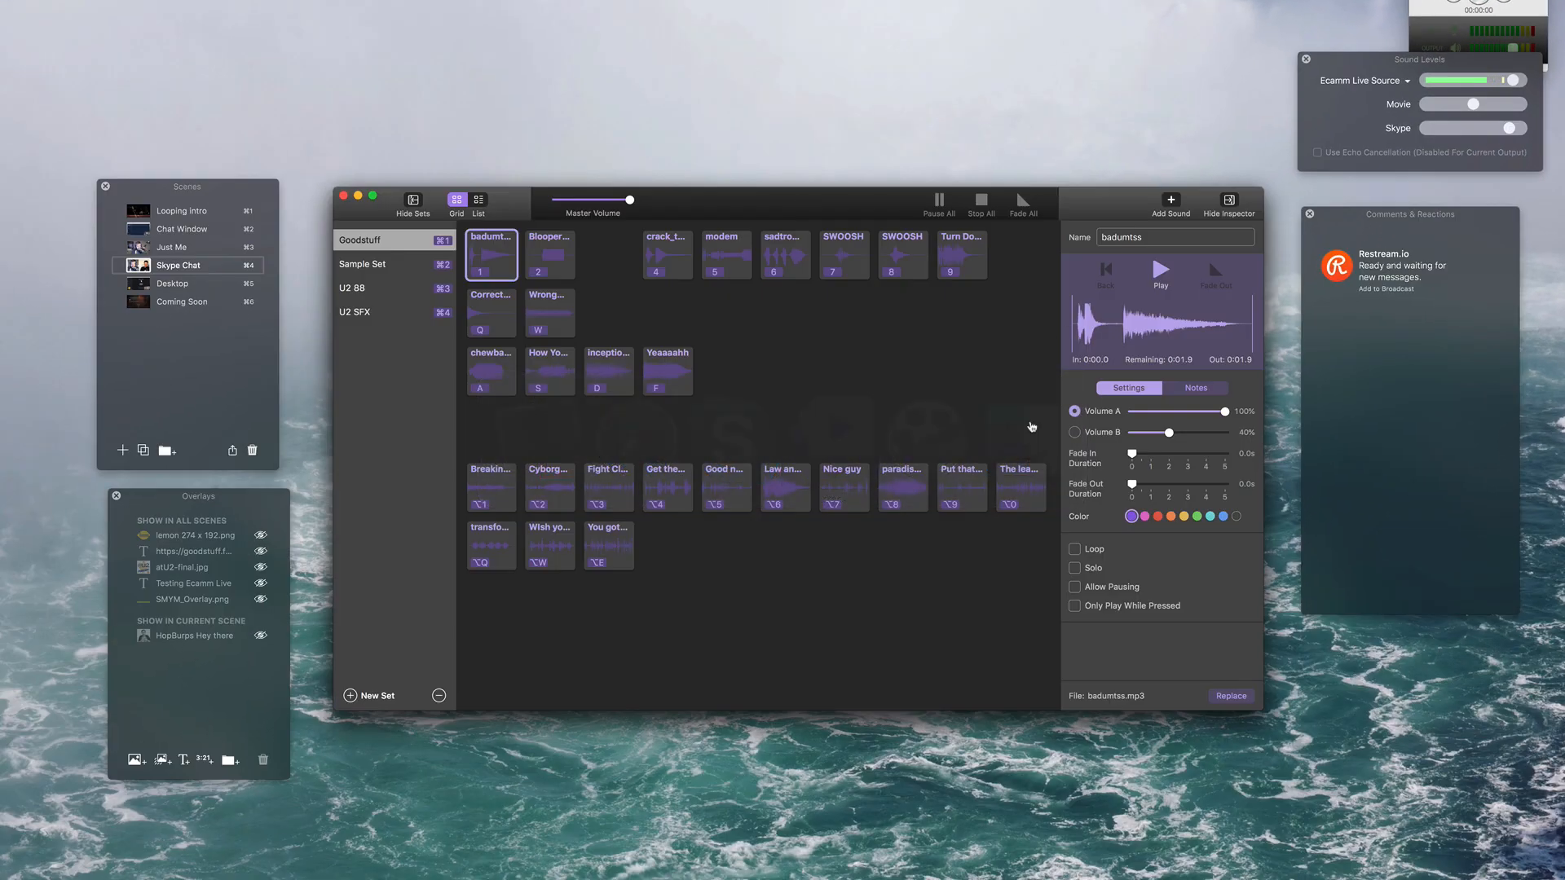
Play the Blooper, Correct Answer and Wrong clips from Farrago's Goodstuff set
click(550, 254)
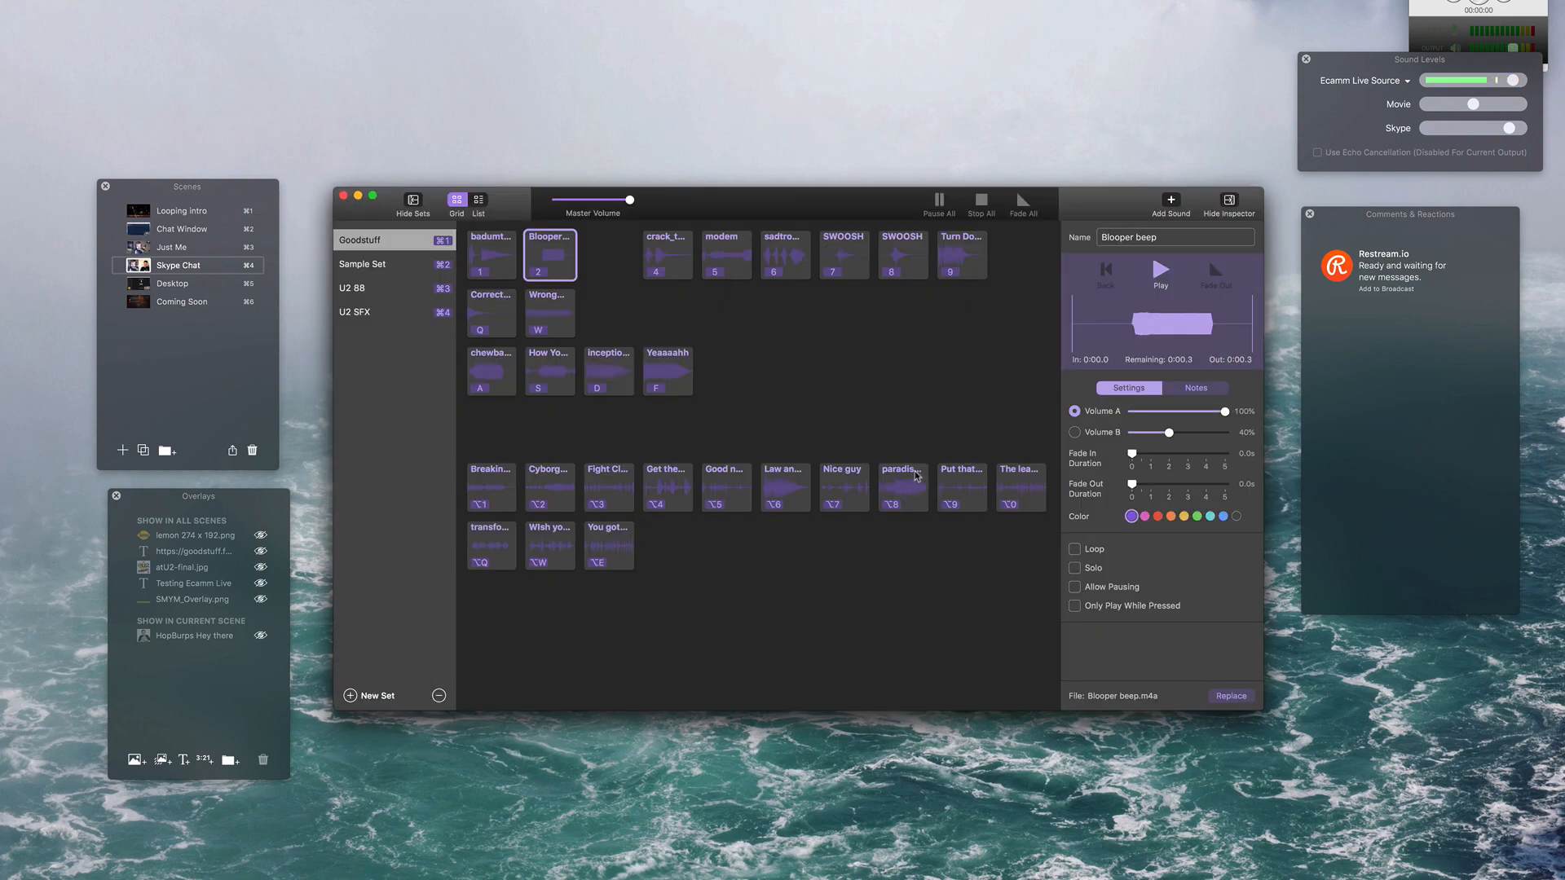
mouse_move(802, 395)
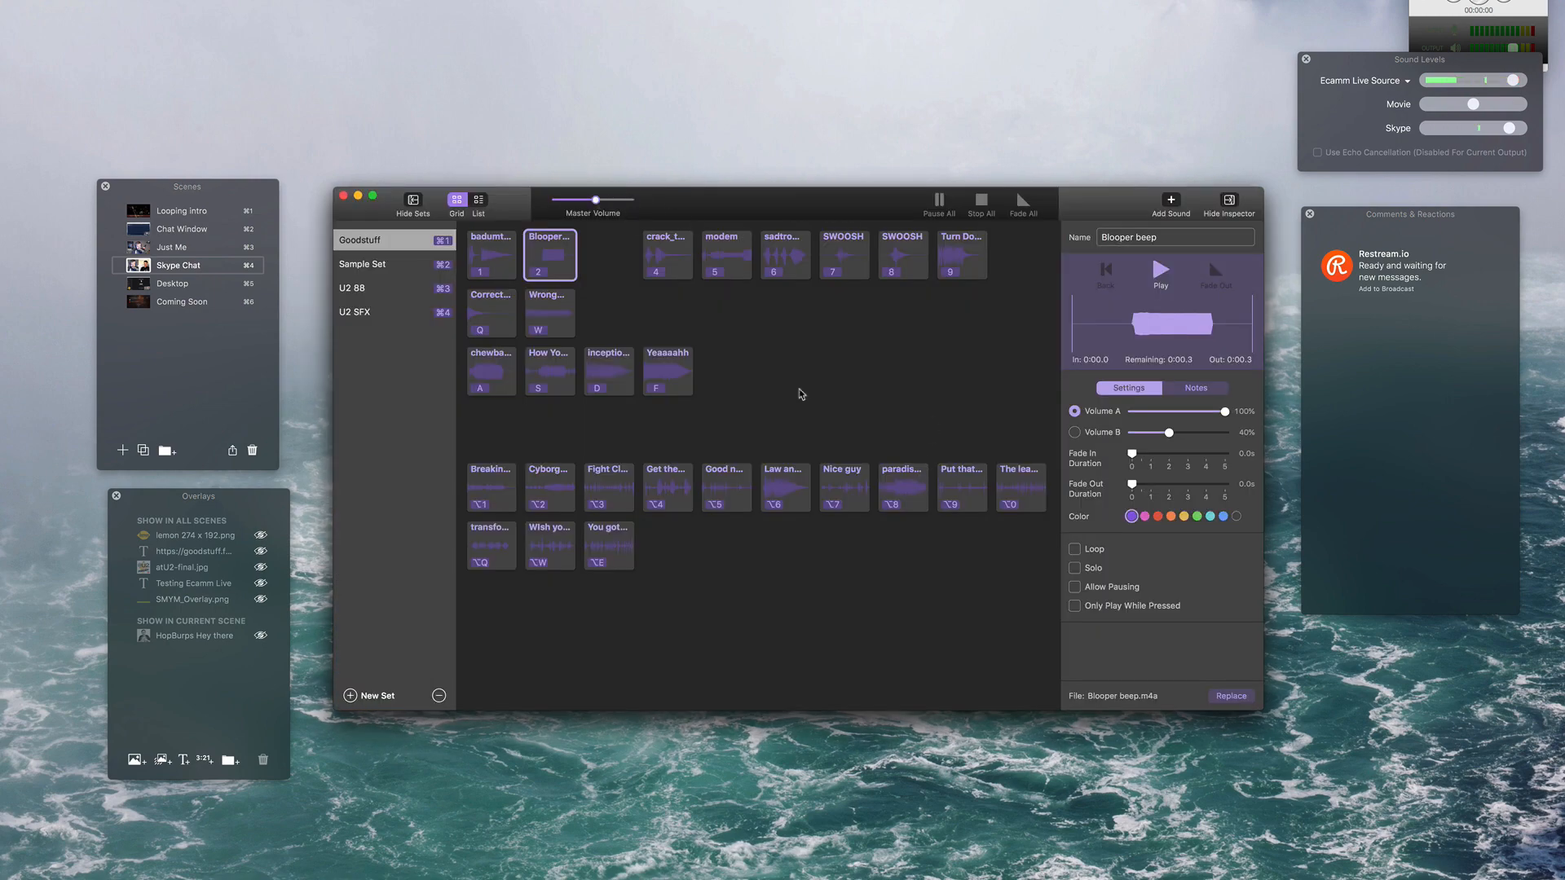
click(490, 311)
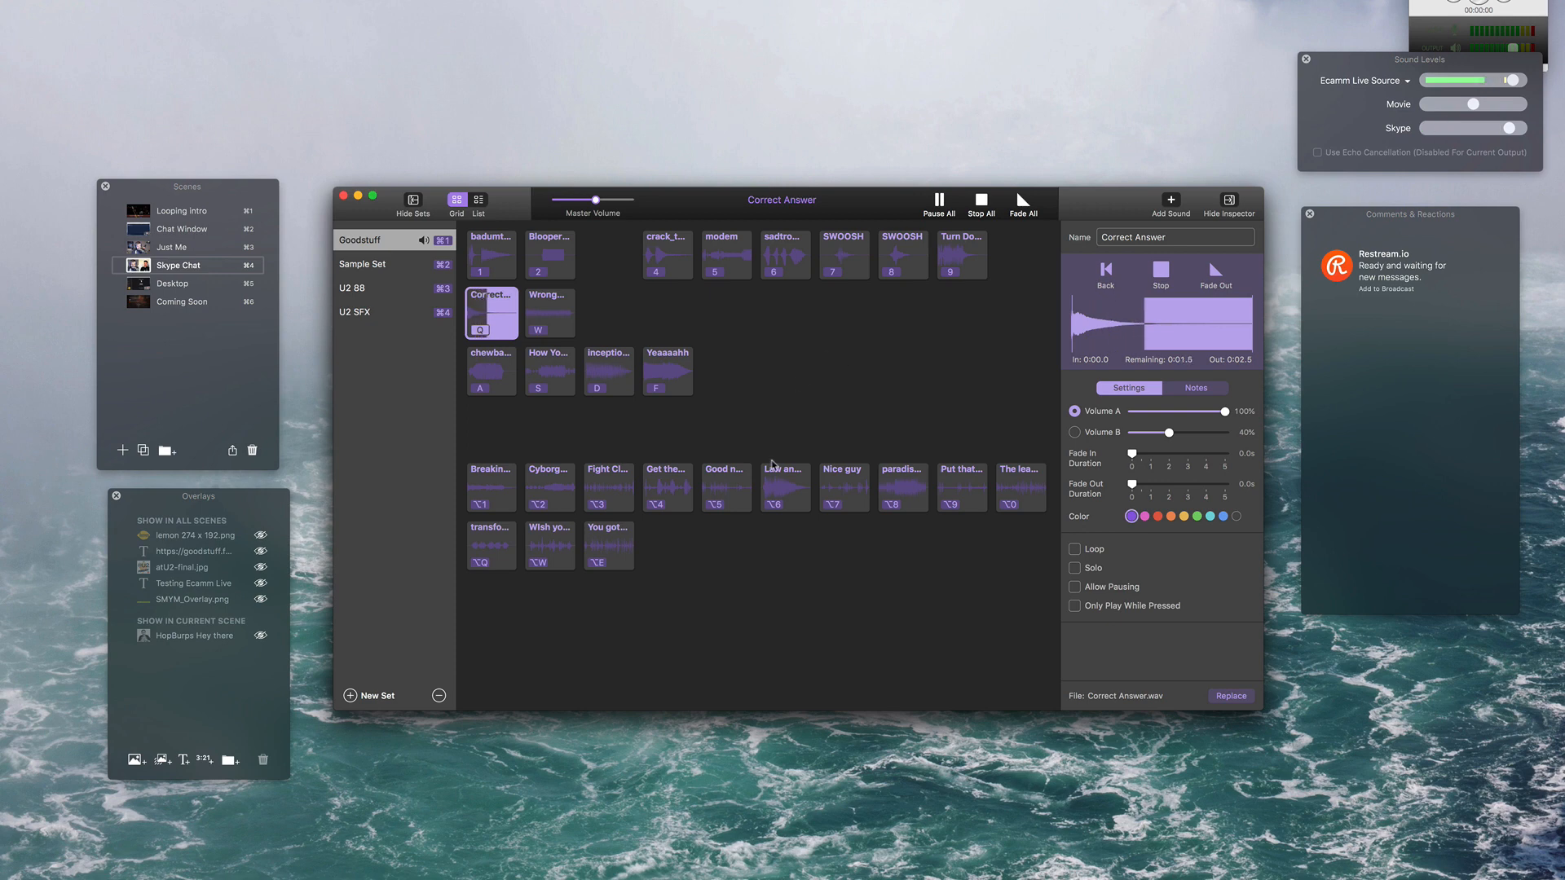
click(549, 313)
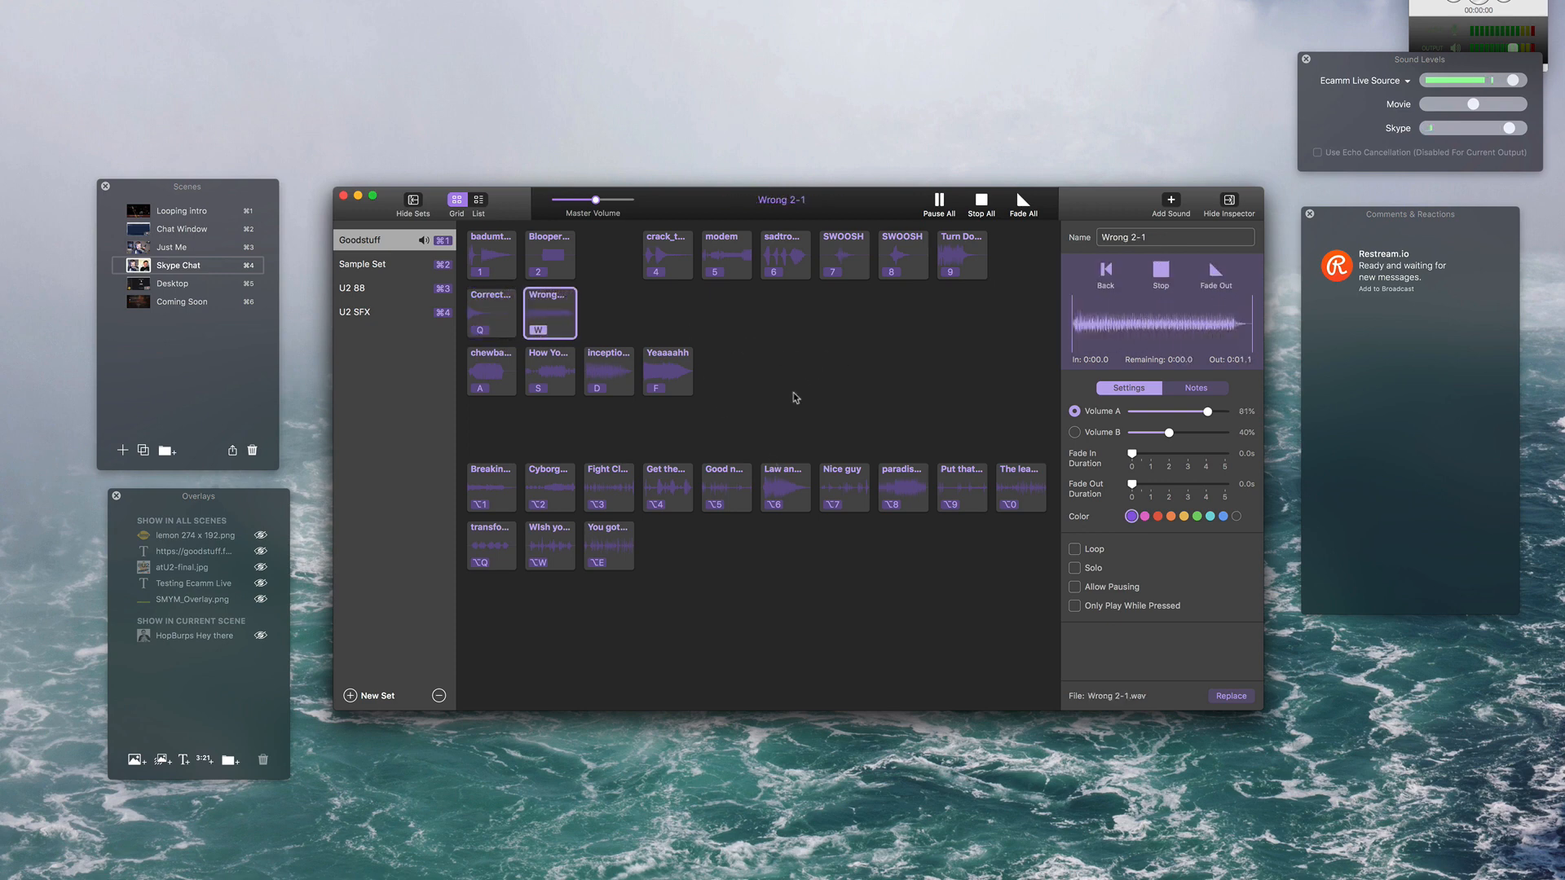
click(727, 255)
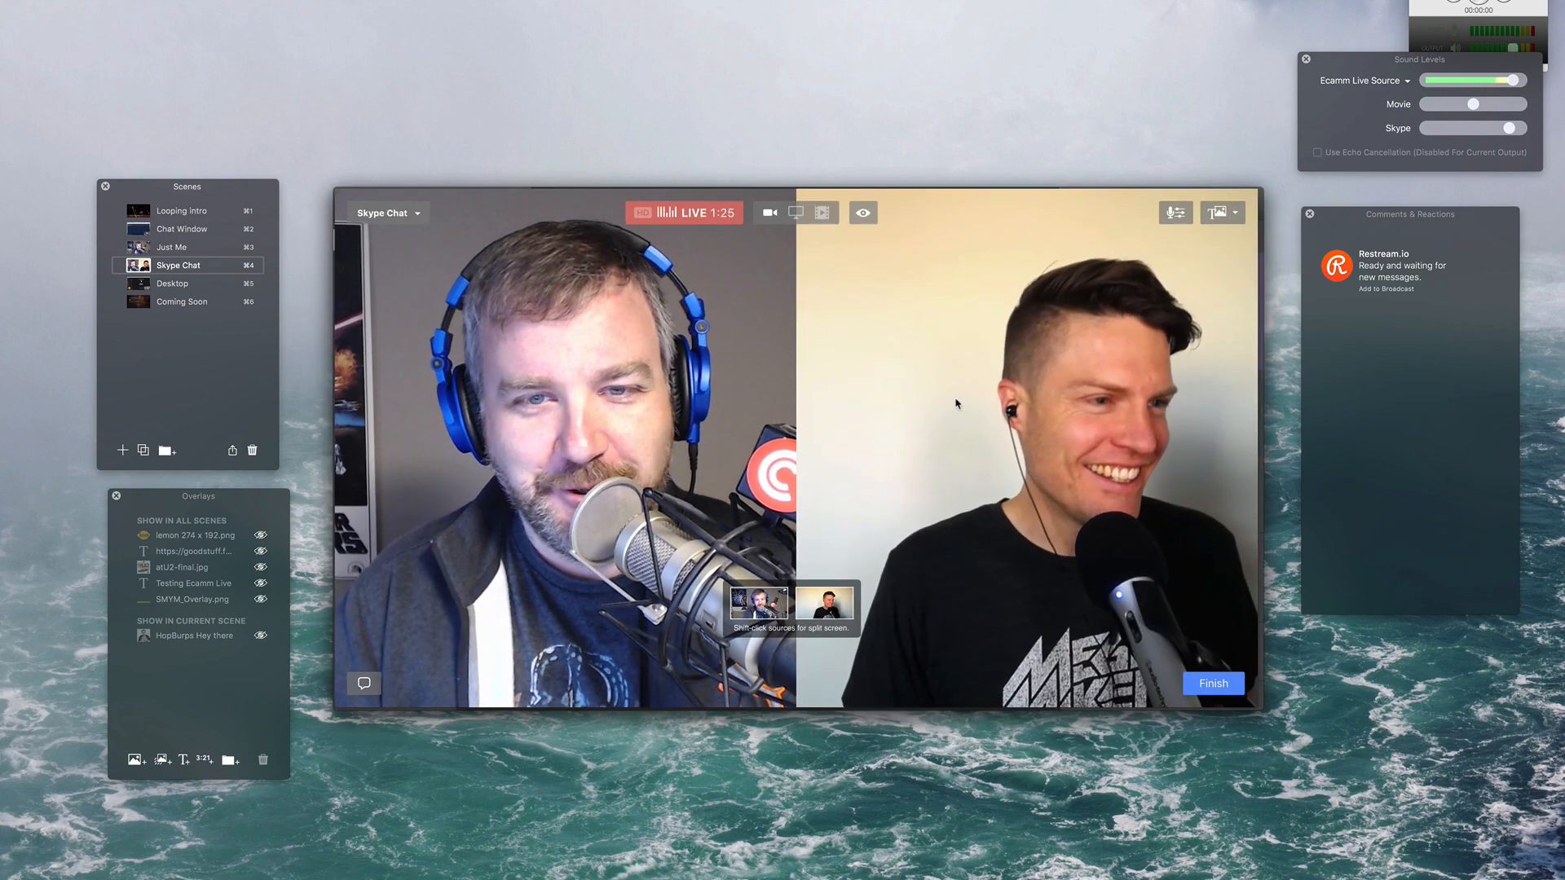
mouse_move(1053, 199)
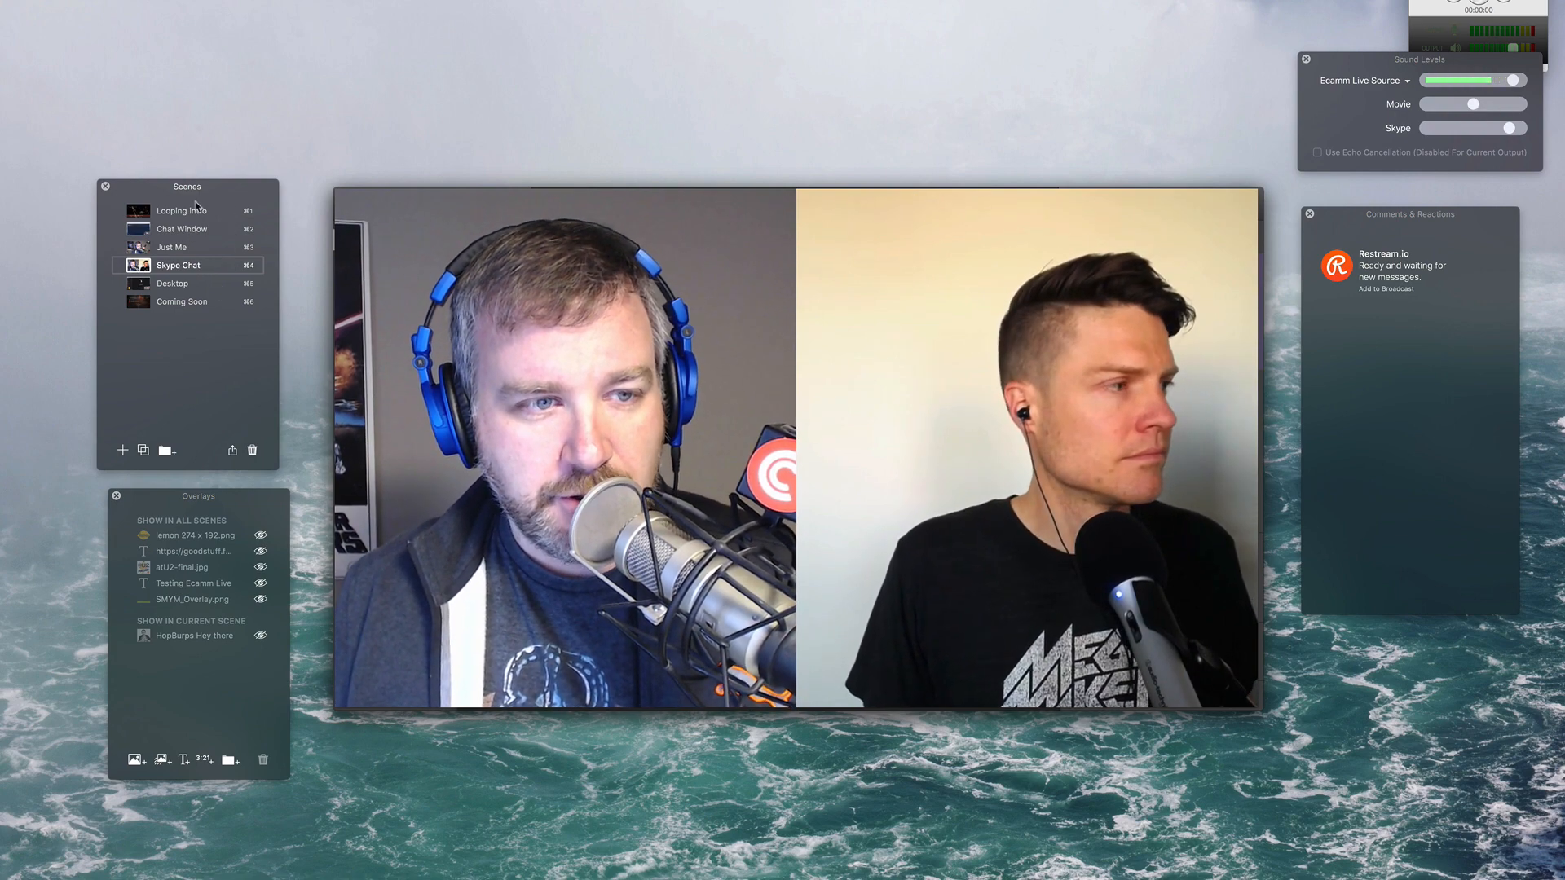
Run the Looping intro scene with the Movie audio raised and Skype audio fully down
click(179, 211)
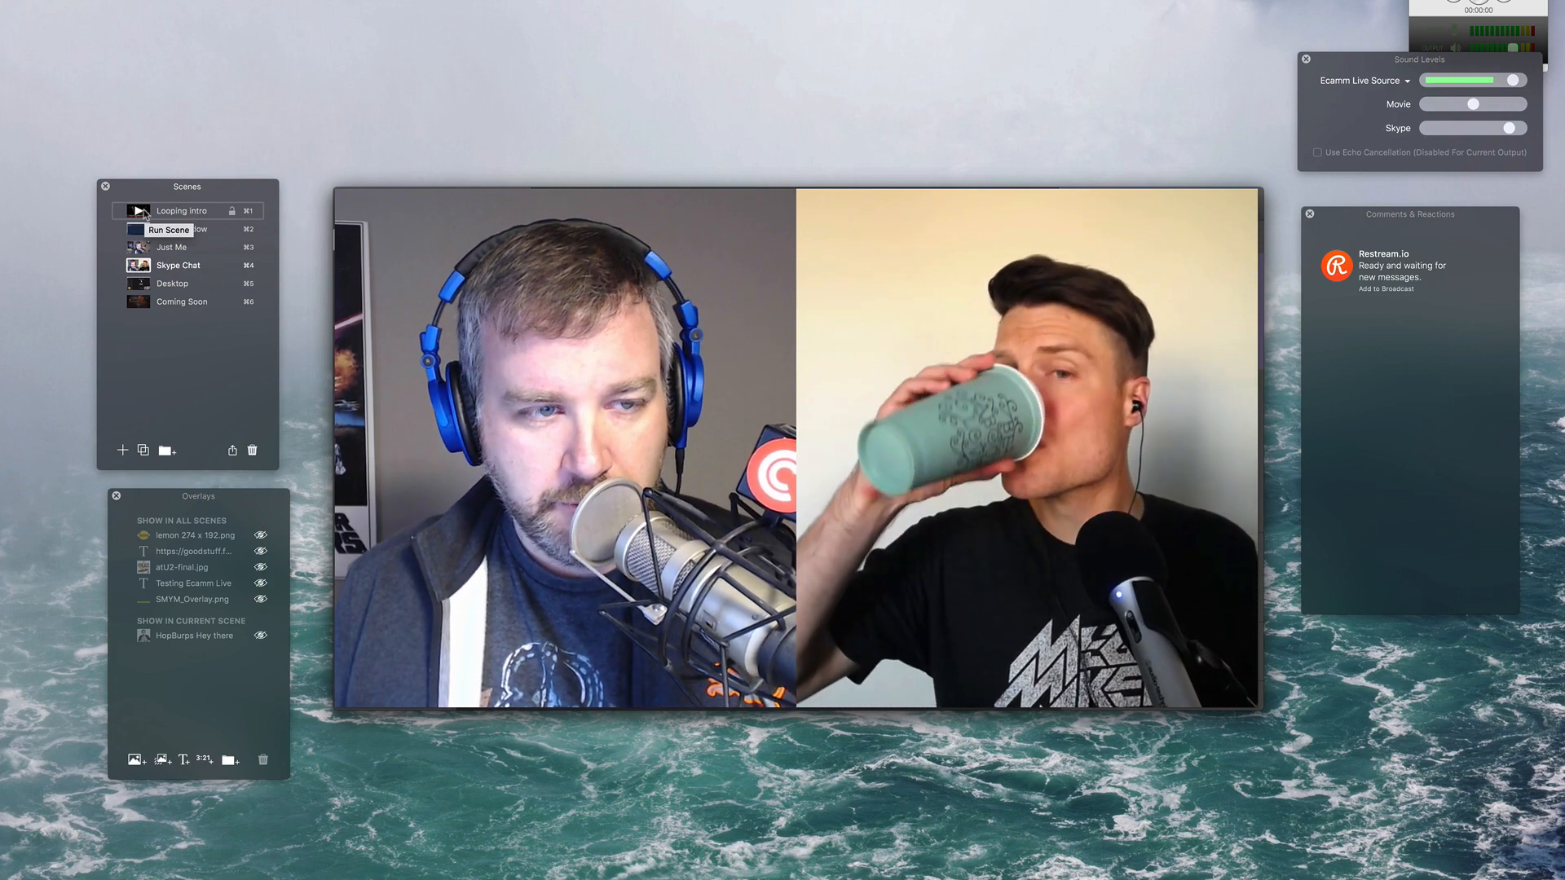
click(167, 210)
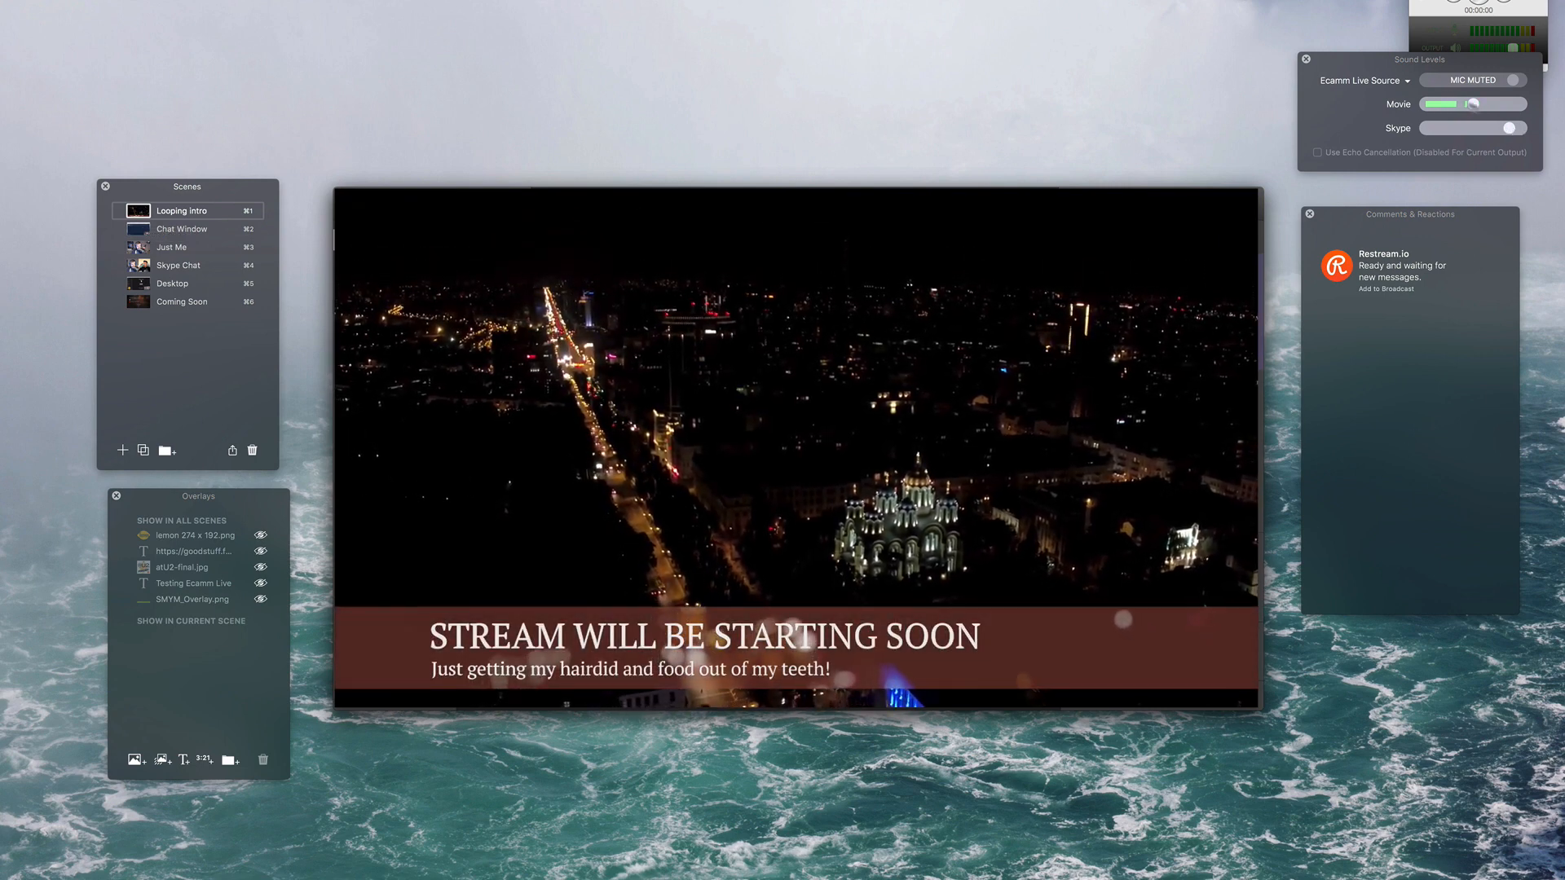
drag(1433, 127, 1509, 128)
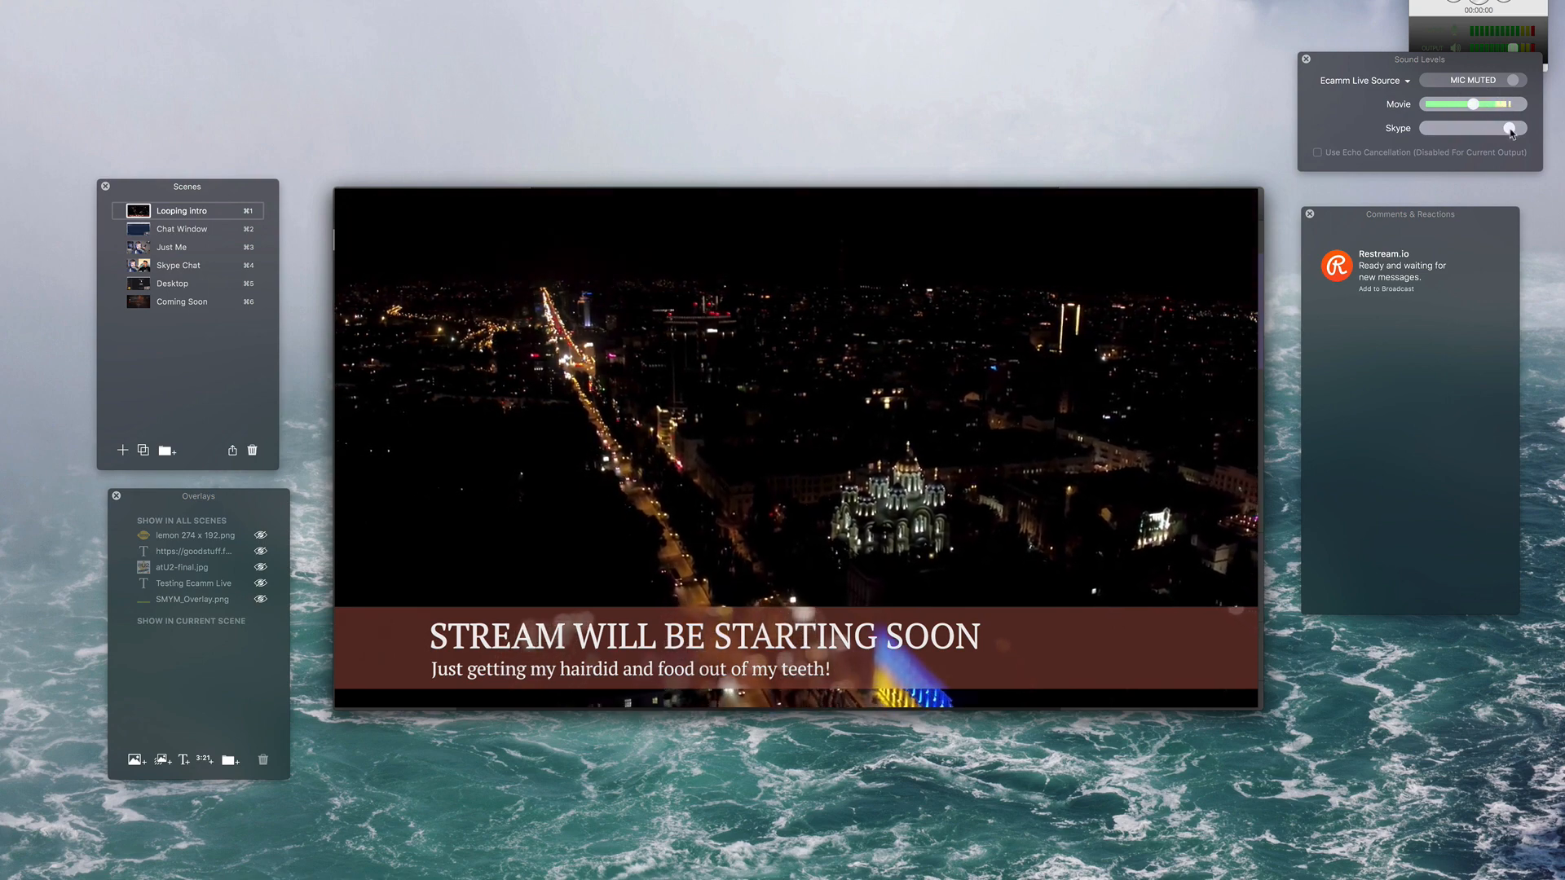
drag(1507, 127, 1424, 127)
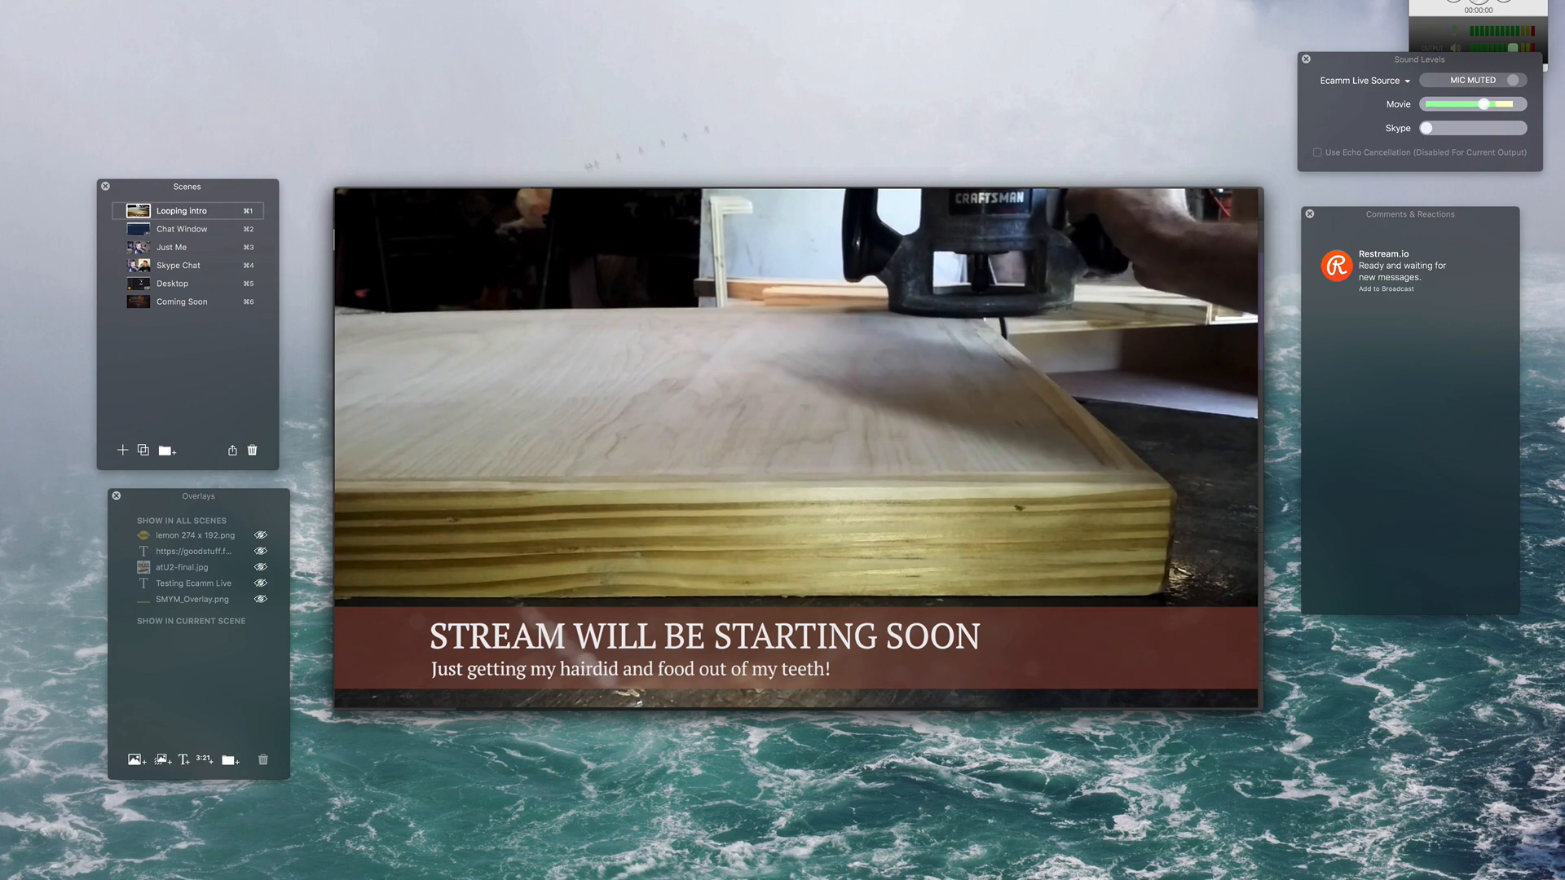
Run the Skype Chat scene to return to the host-and-guest split screen
click(177, 264)
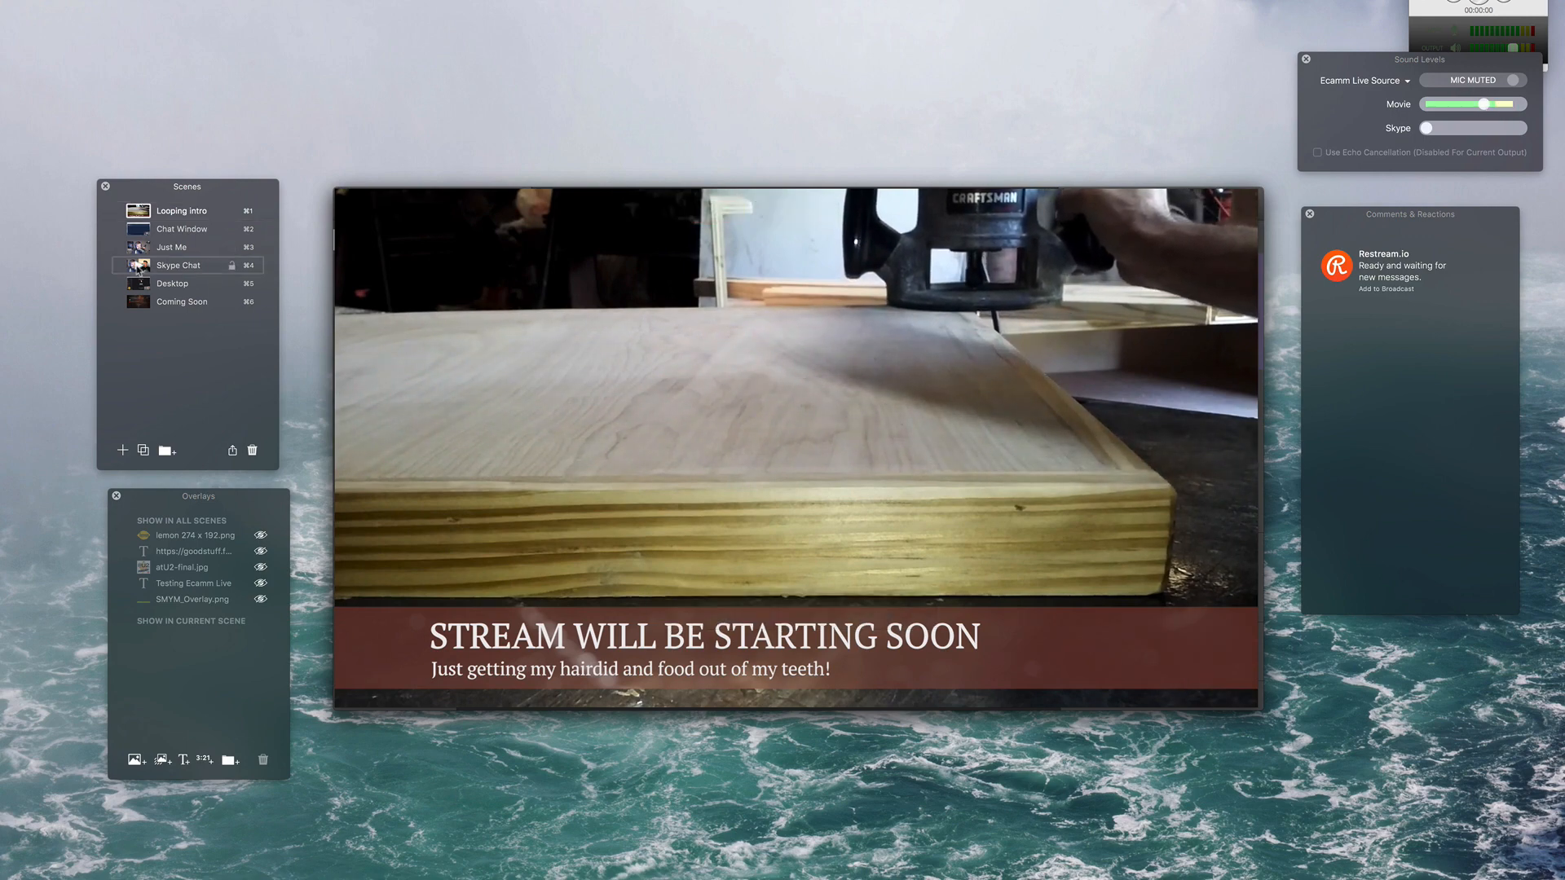
click(177, 264)
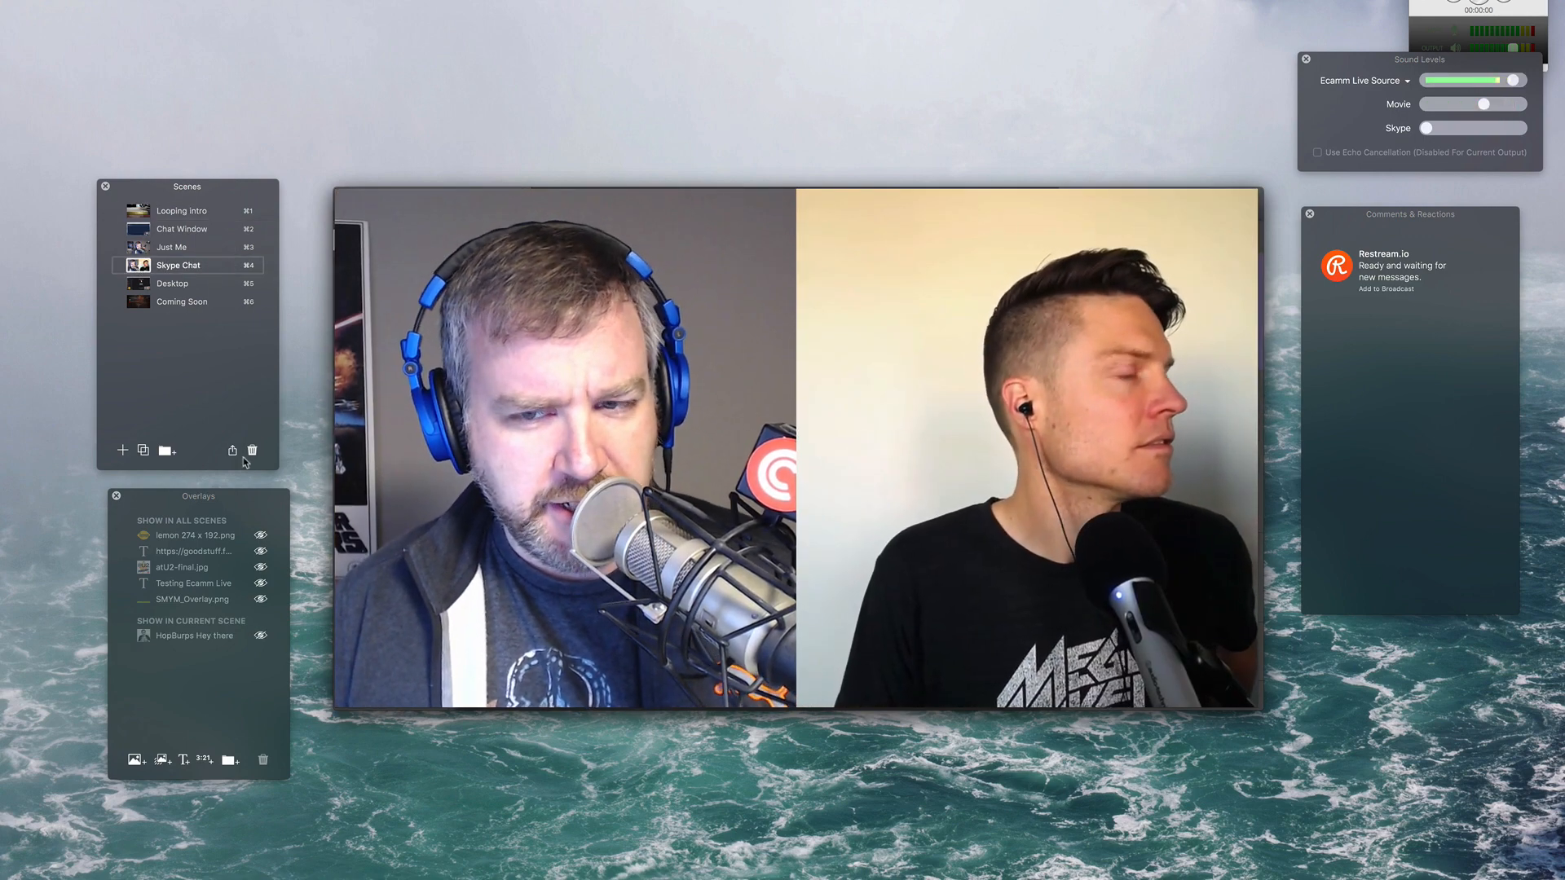